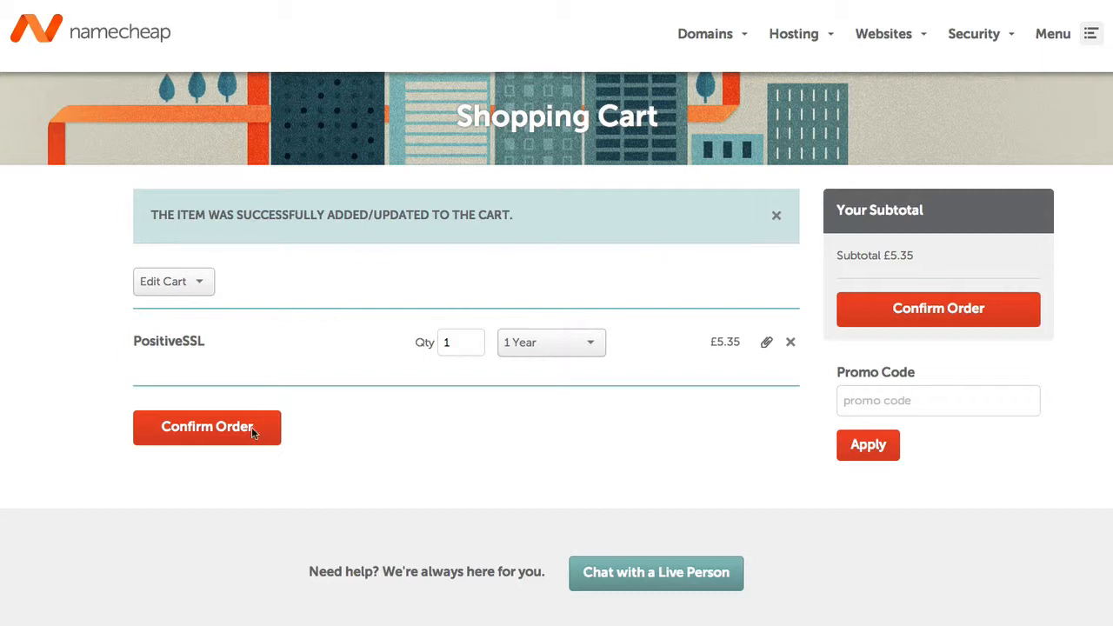
mouse_move(263, 427)
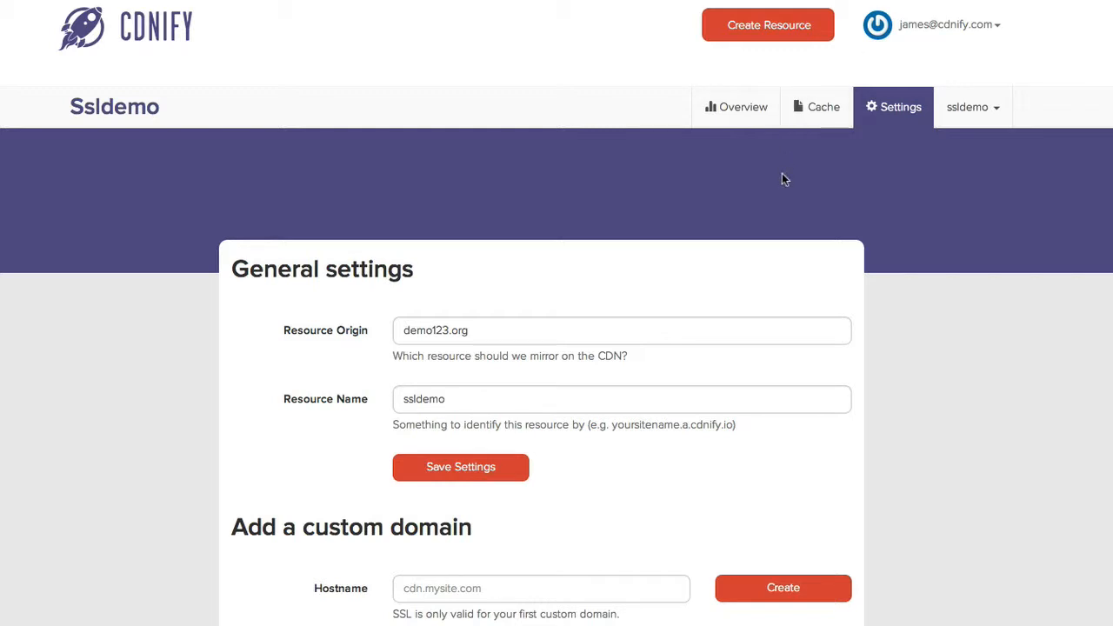
mouse_move(424, 16)
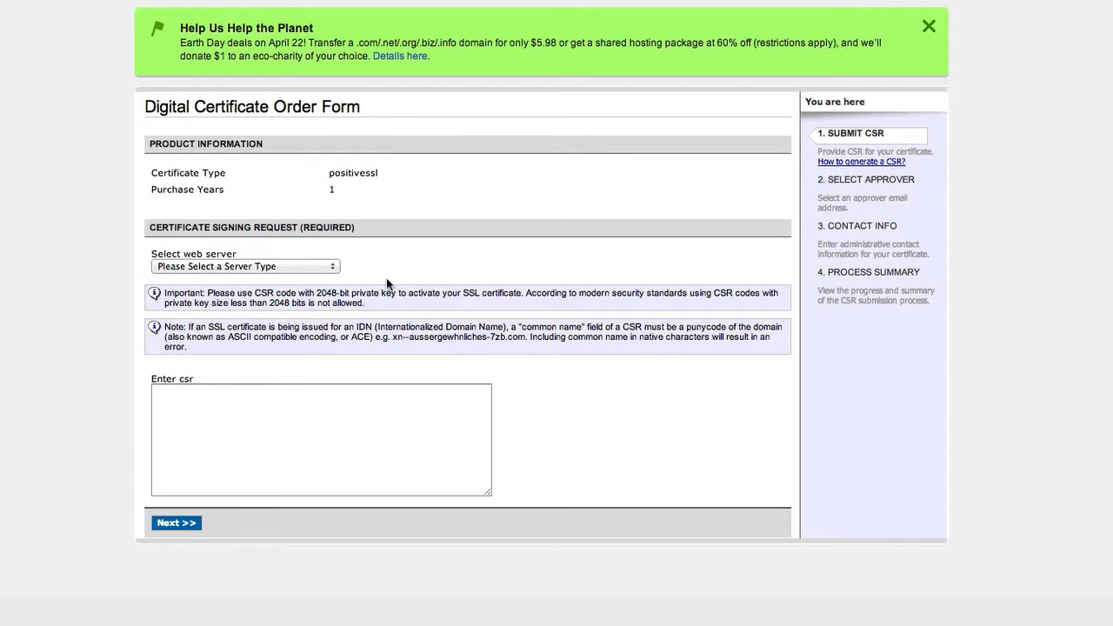
mouse_move(372, 76)
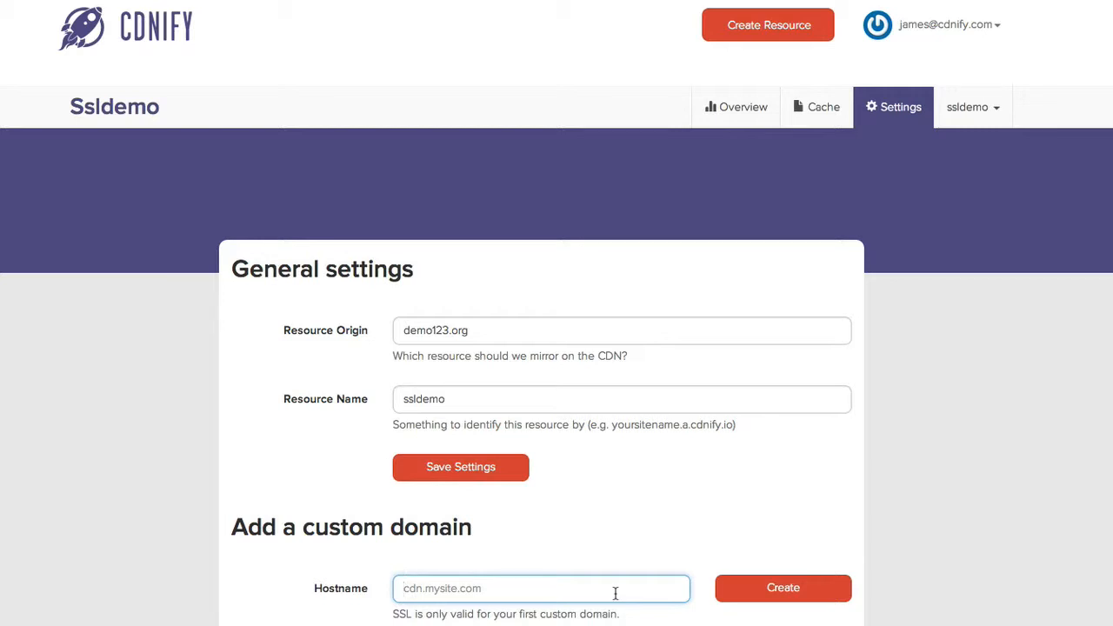
Enter hostname cdn.demo123.org, copy it, and create the custom domain for ssldemo.
type("cdn.demo12")
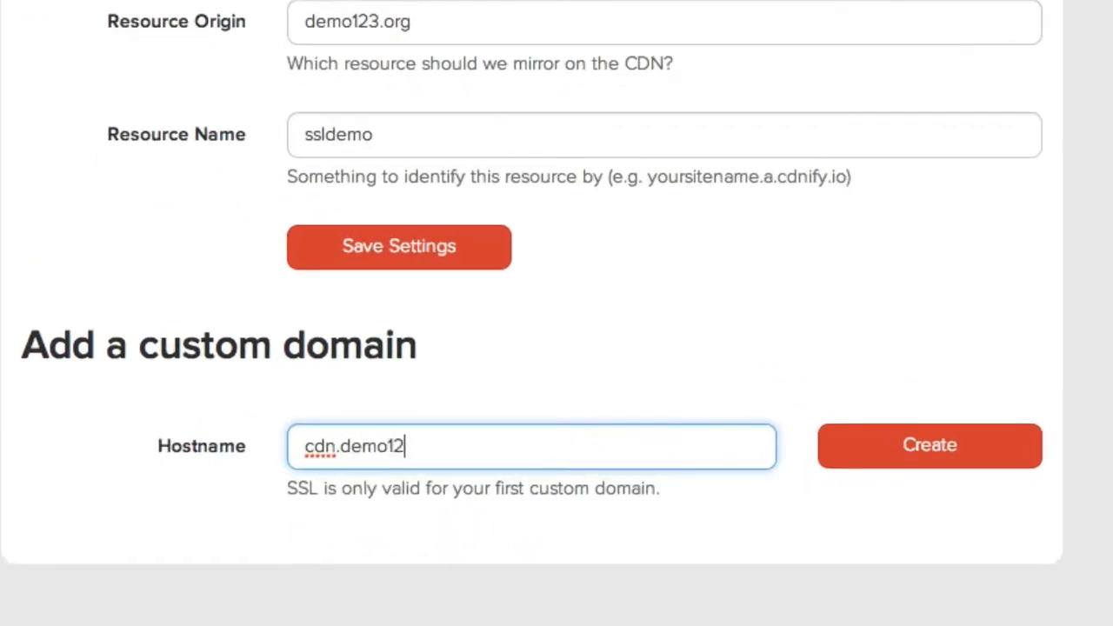
type("3.org")
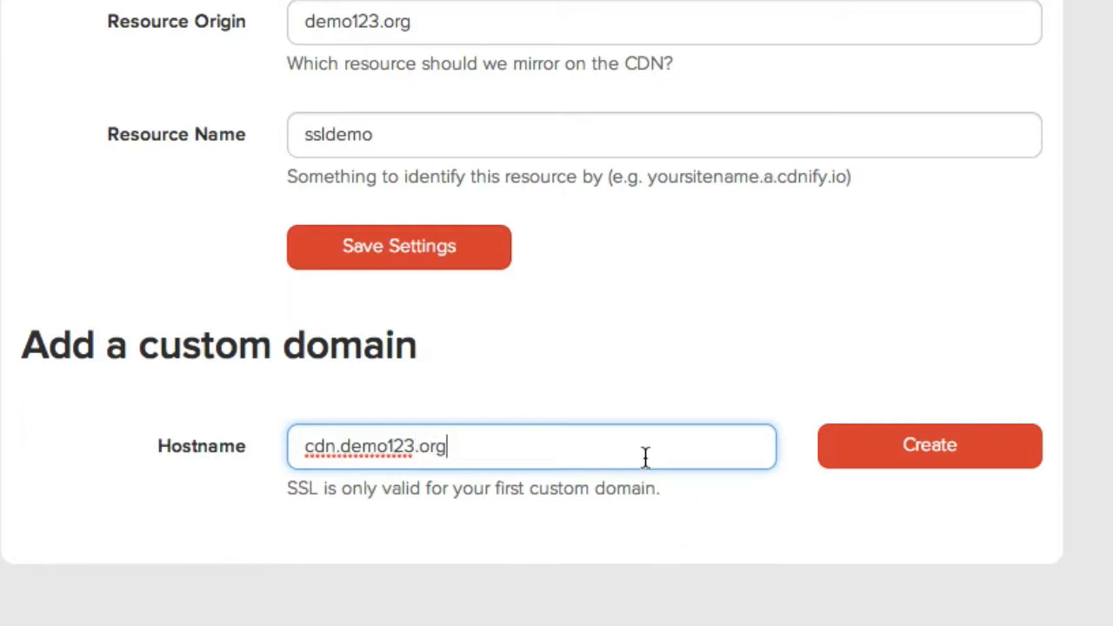
triple_click(372, 446)
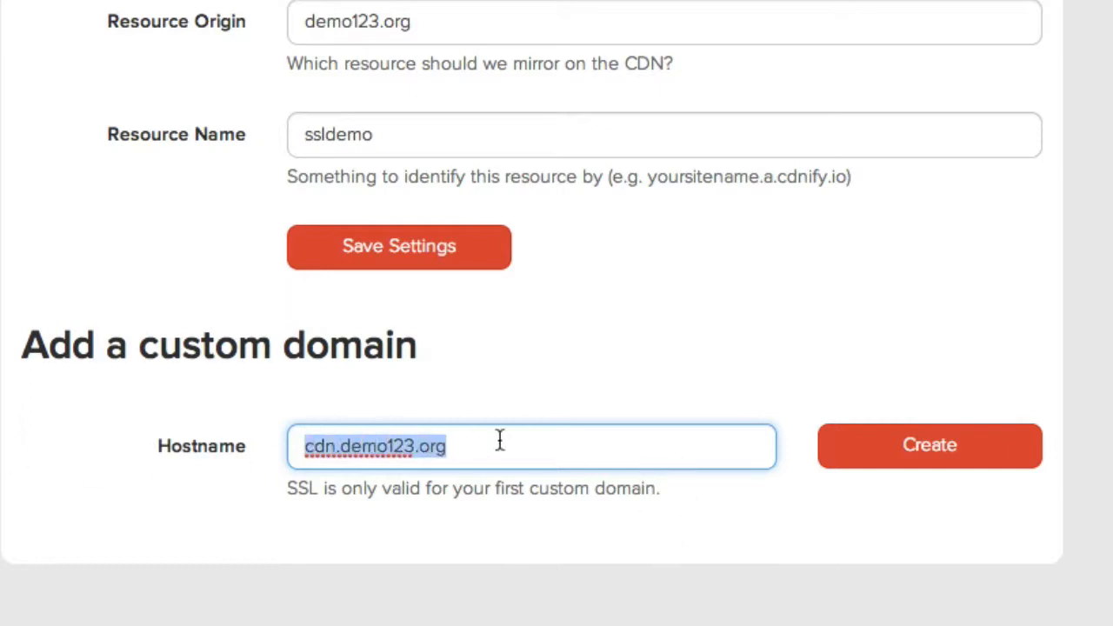
left_click(500, 445)
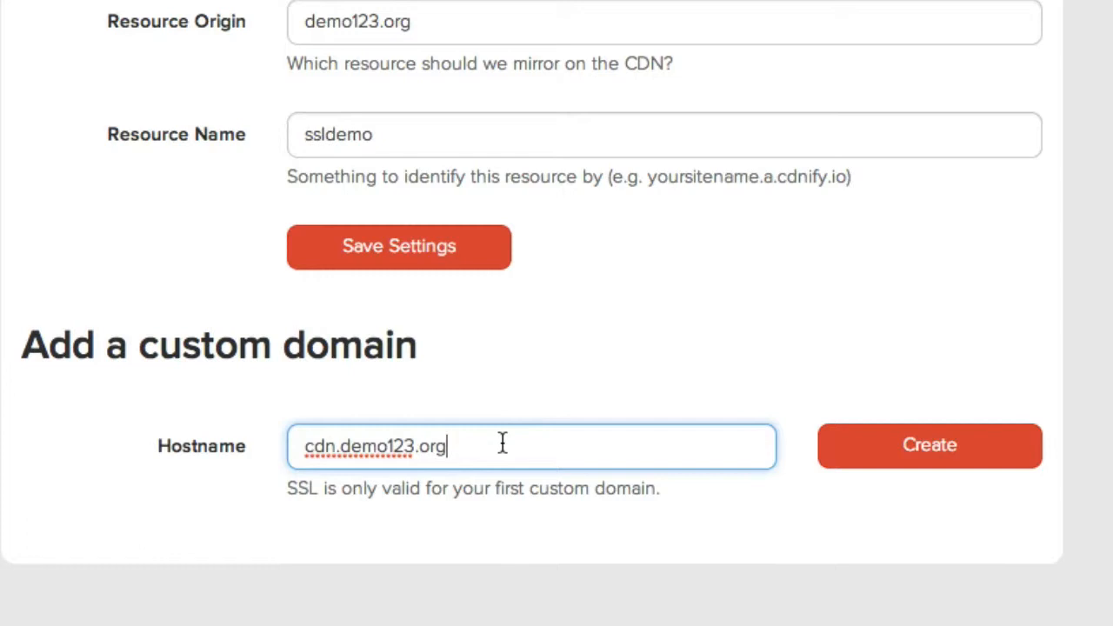
left_click(929, 447)
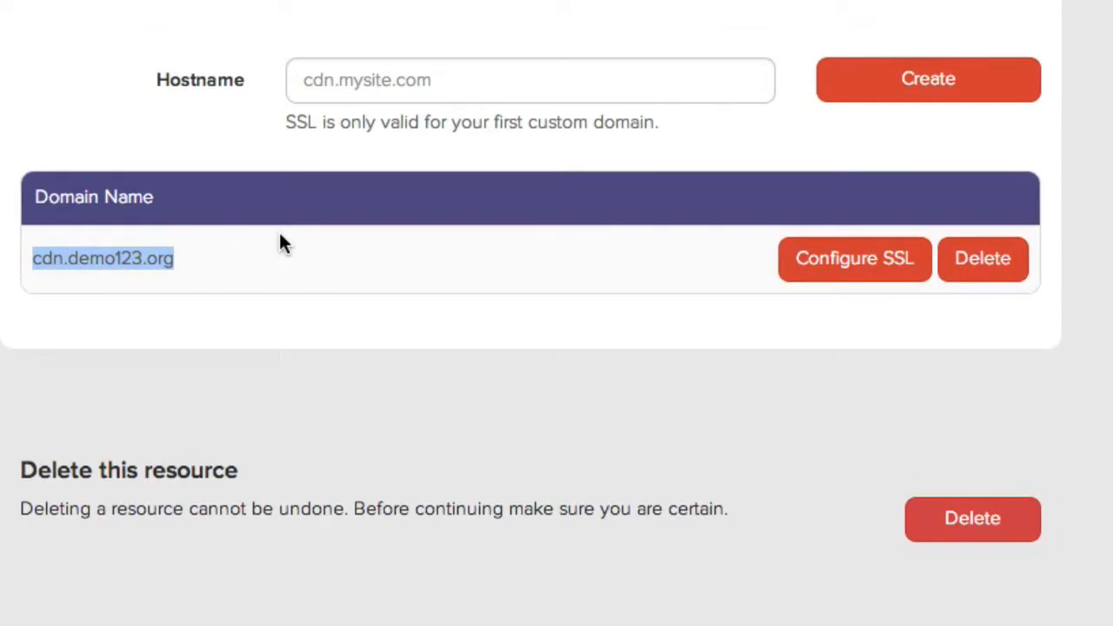
scroll("up", 3)
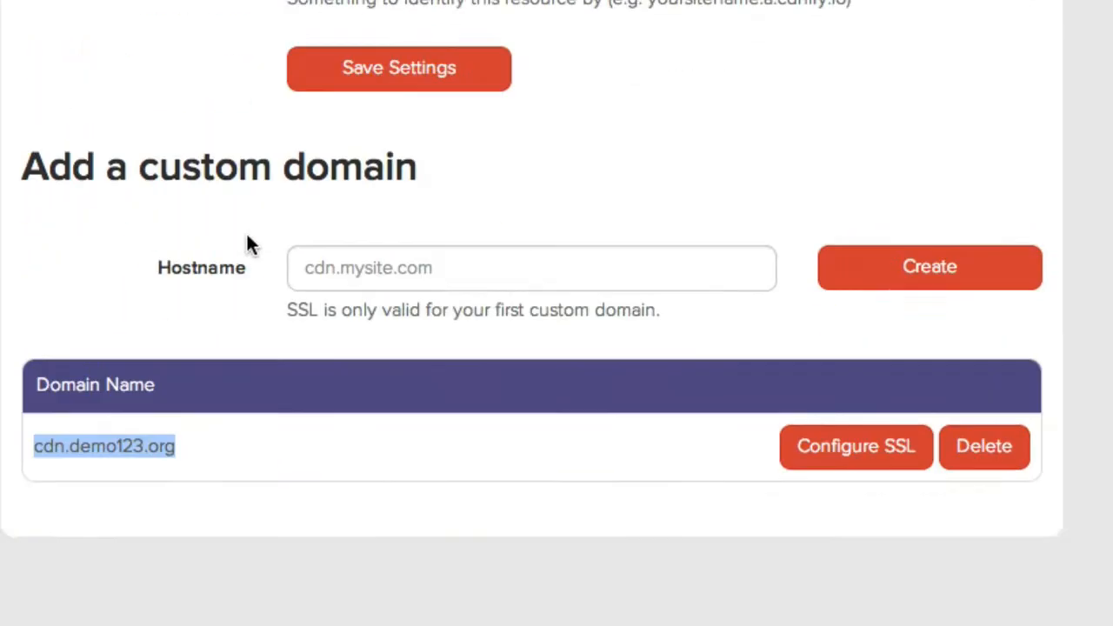
scroll("down", 3)
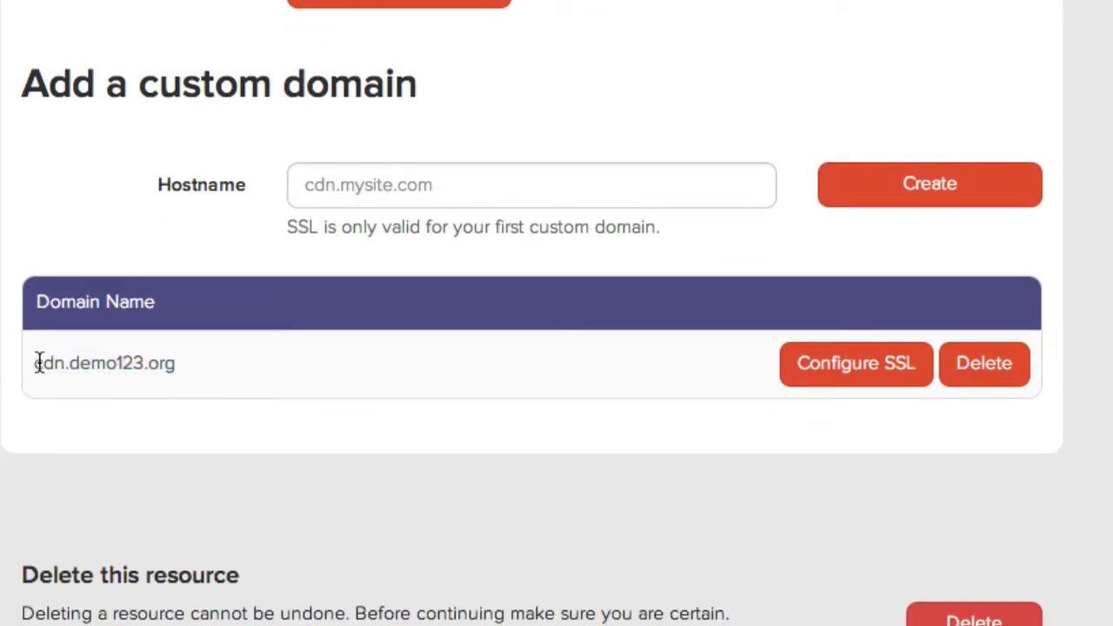
mouse_move(99, 363)
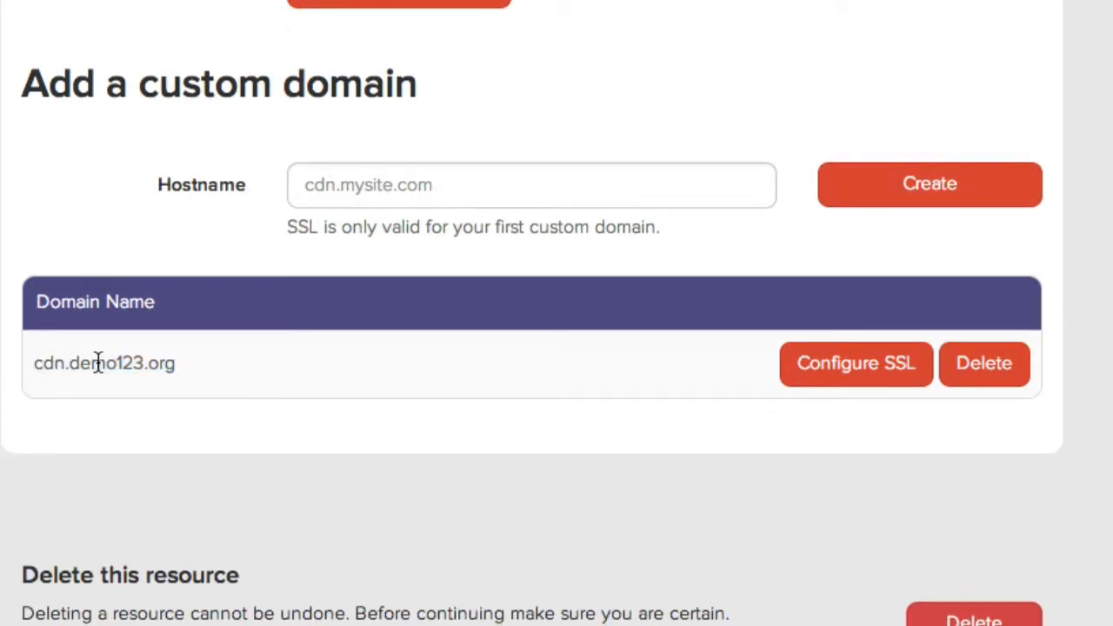
mouse_move(191, 362)
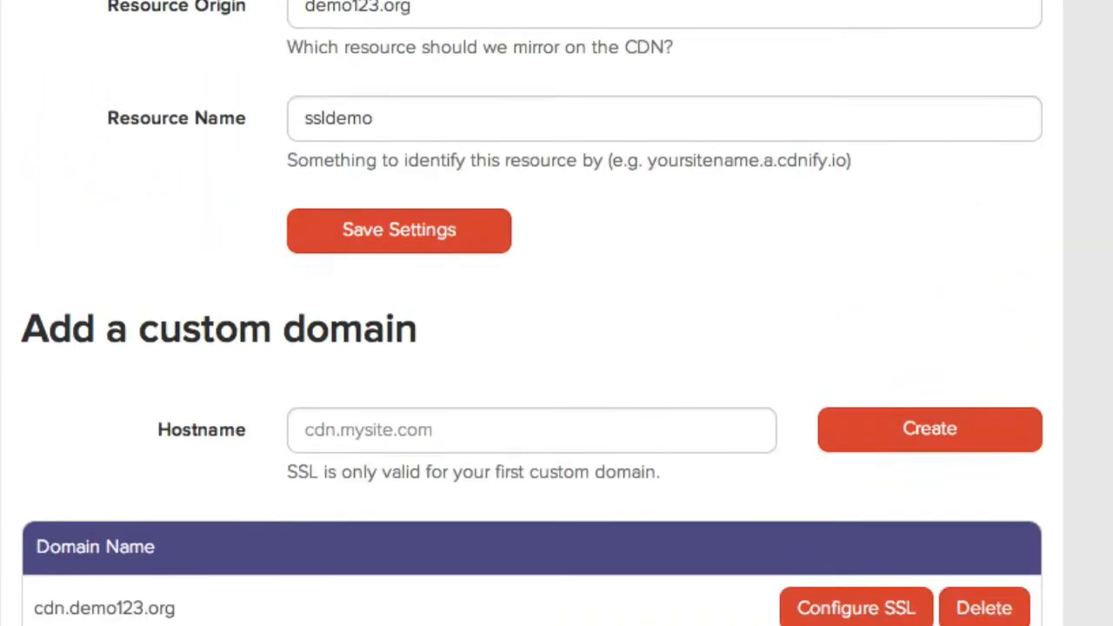
scroll("down", 3)
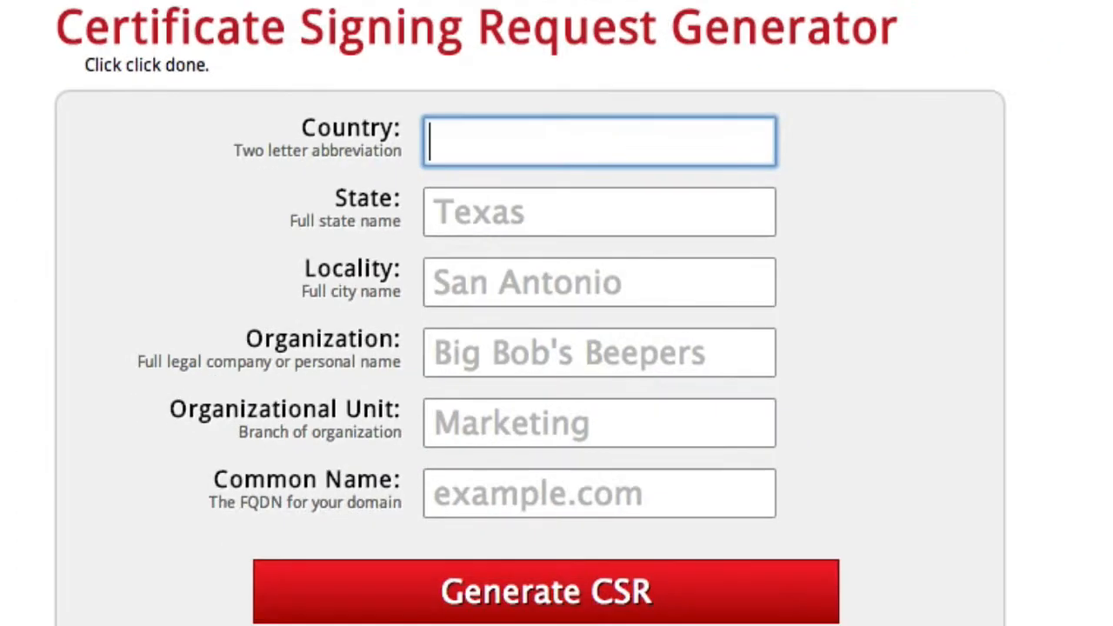
Fill country GB, state and locality Manchester, organization and unit Demo123.
type("GB")
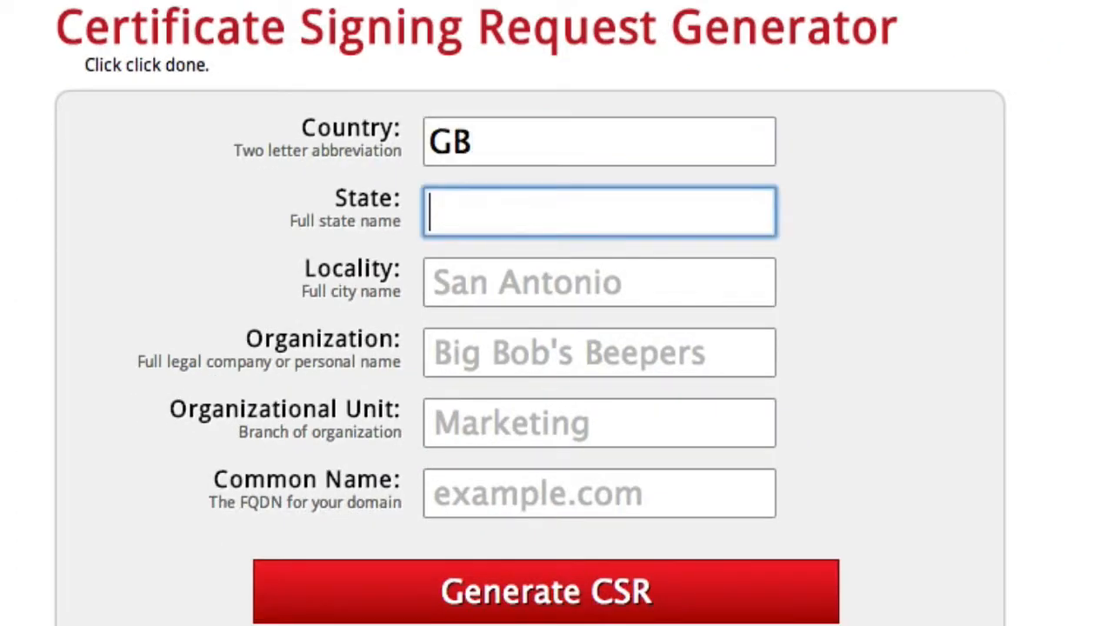
type("Manchester")
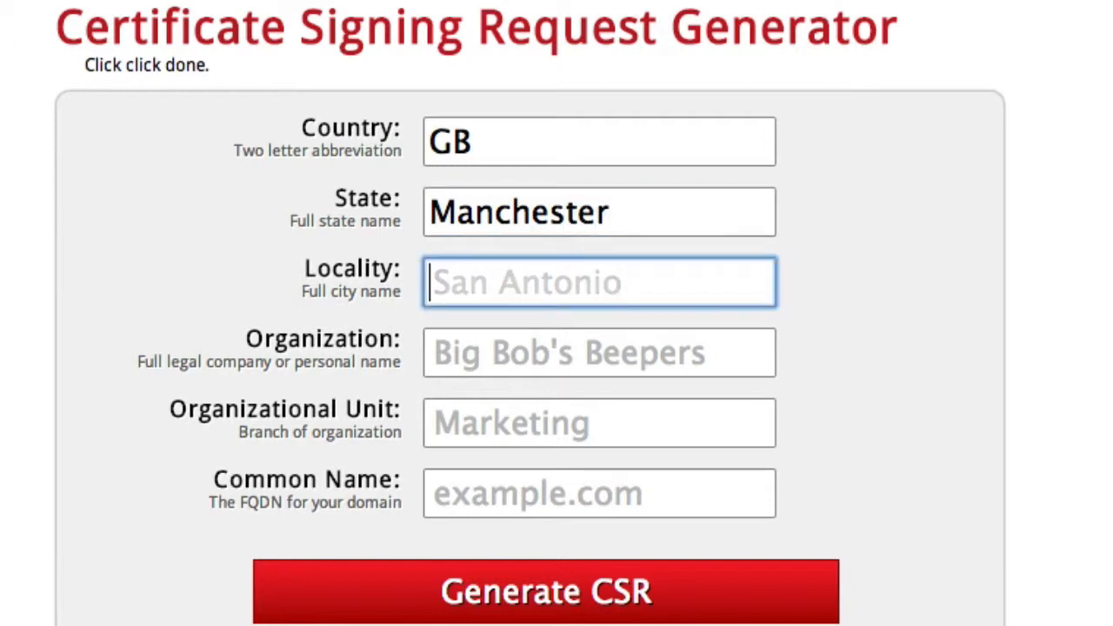
type("Manc")
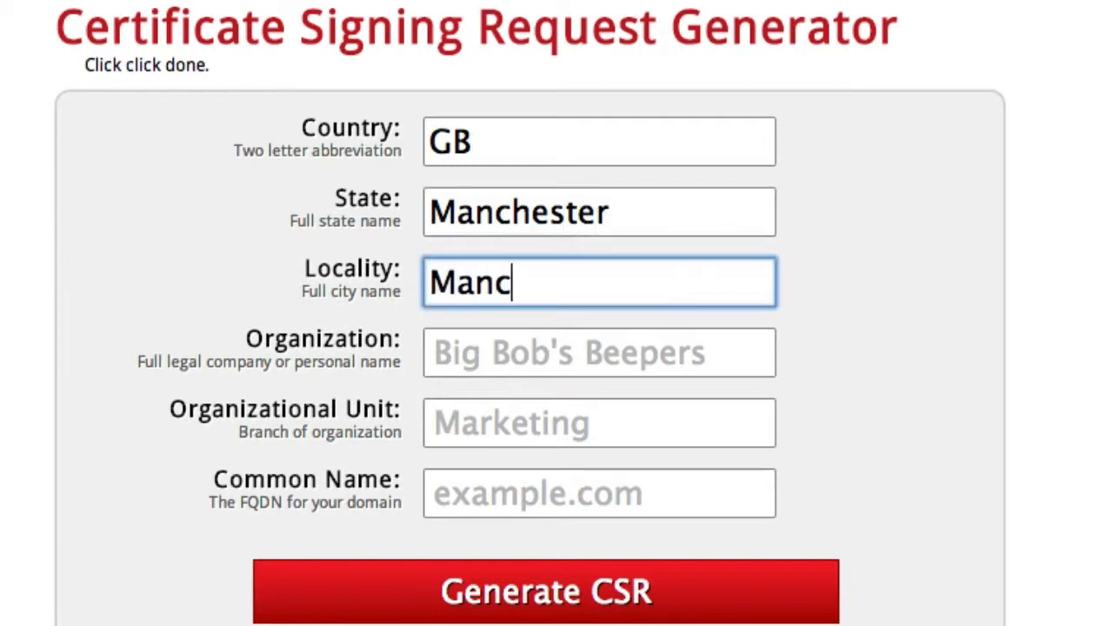
left_click(598, 351)
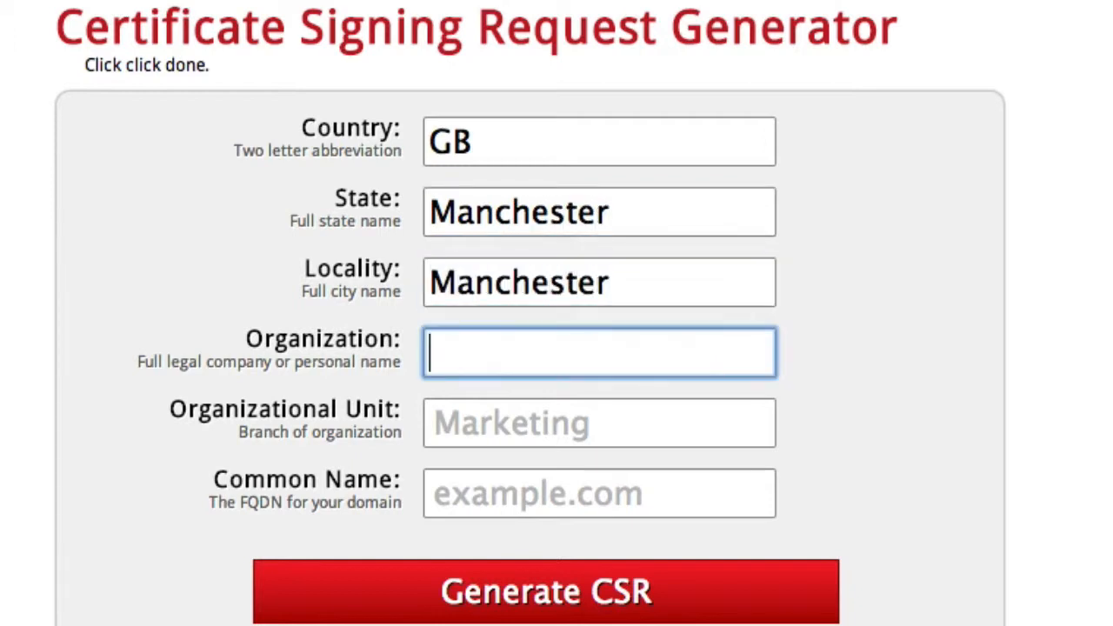
type("Demo123")
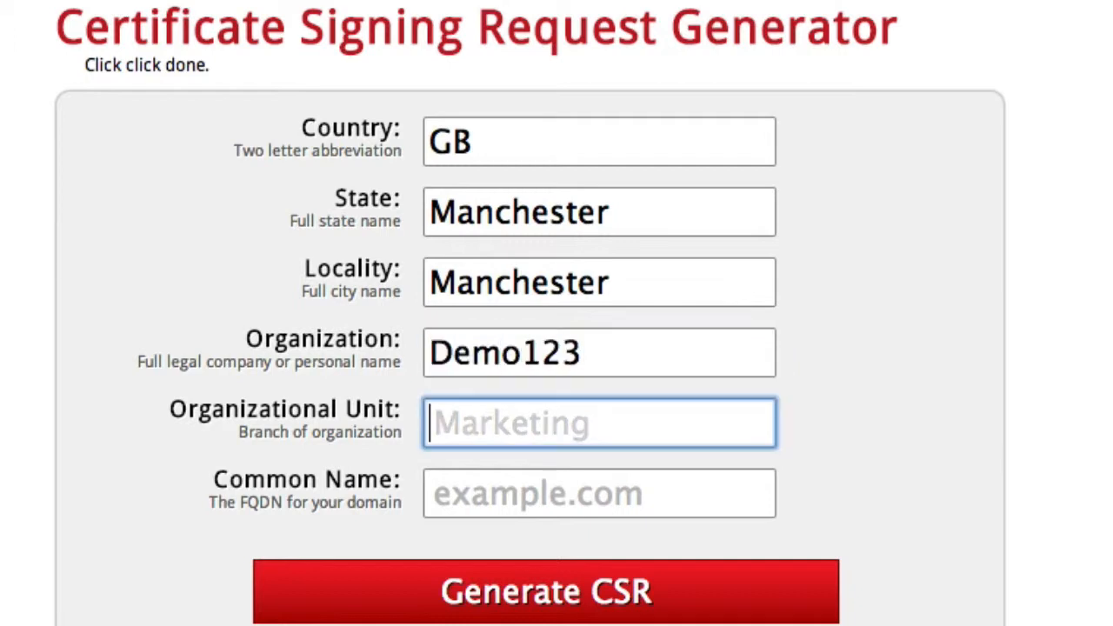
type("Demo123")
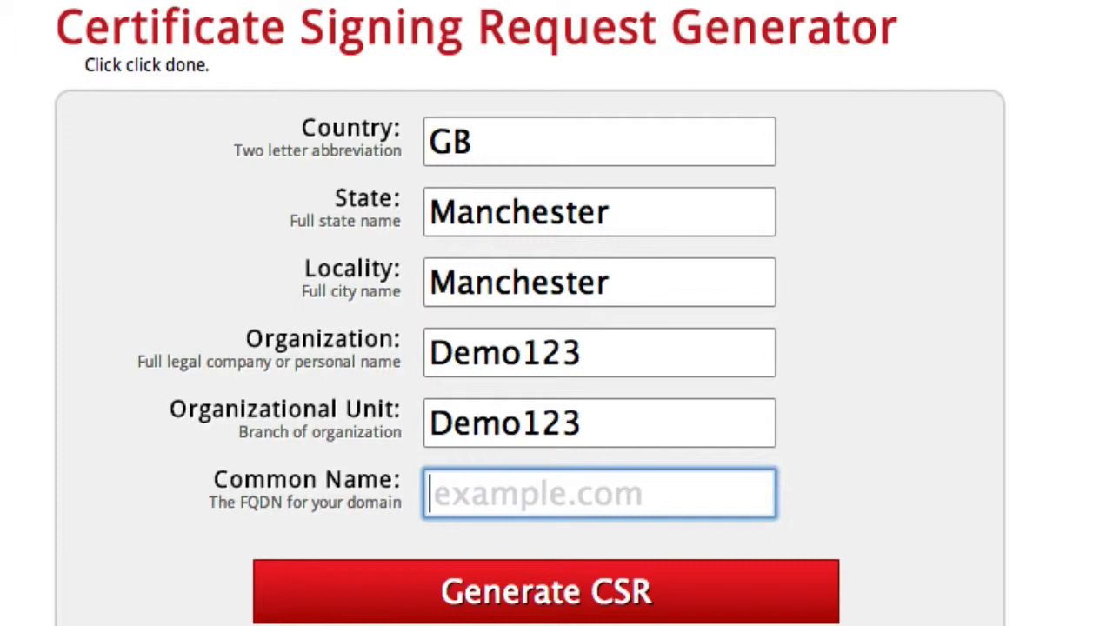
Enter the common name cdn.demo123.org for the certificate request.
type("cdn.")
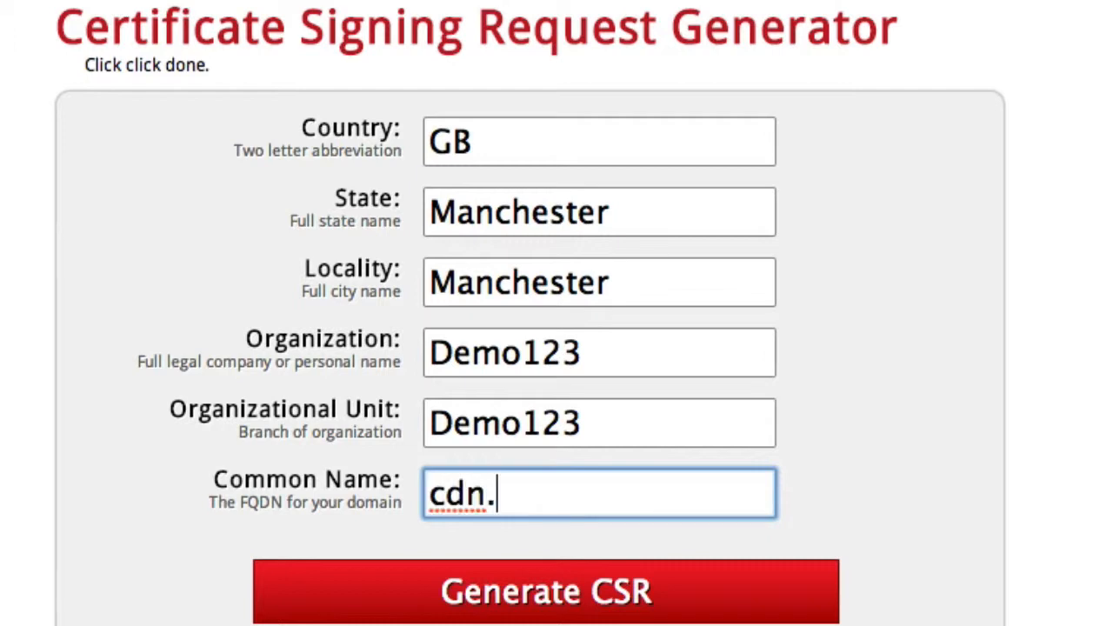
type("demo12")
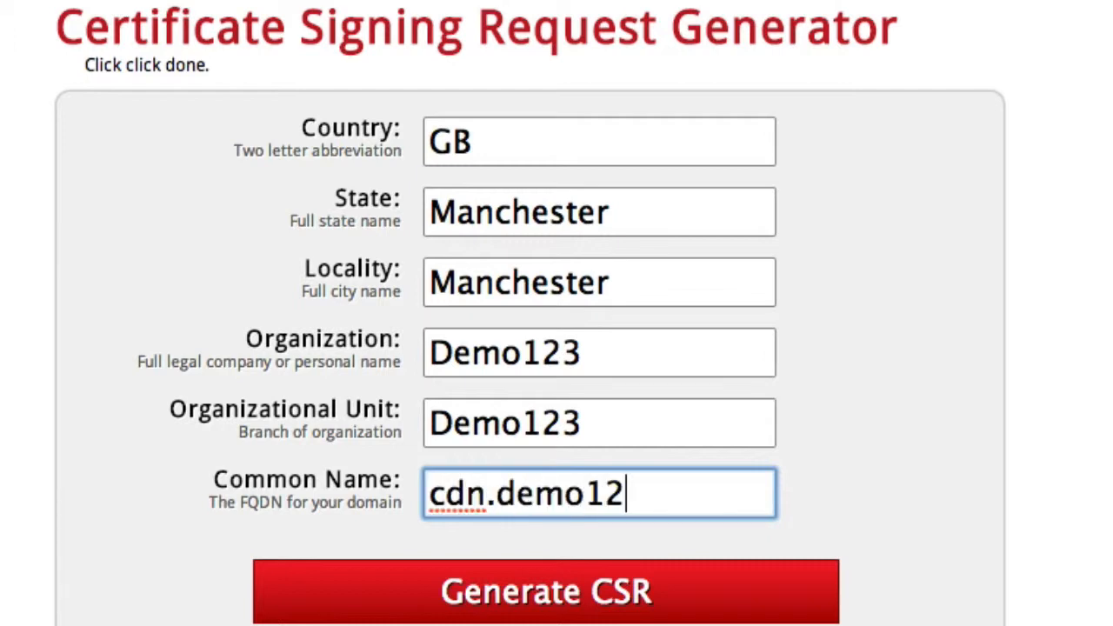
type("3.org")
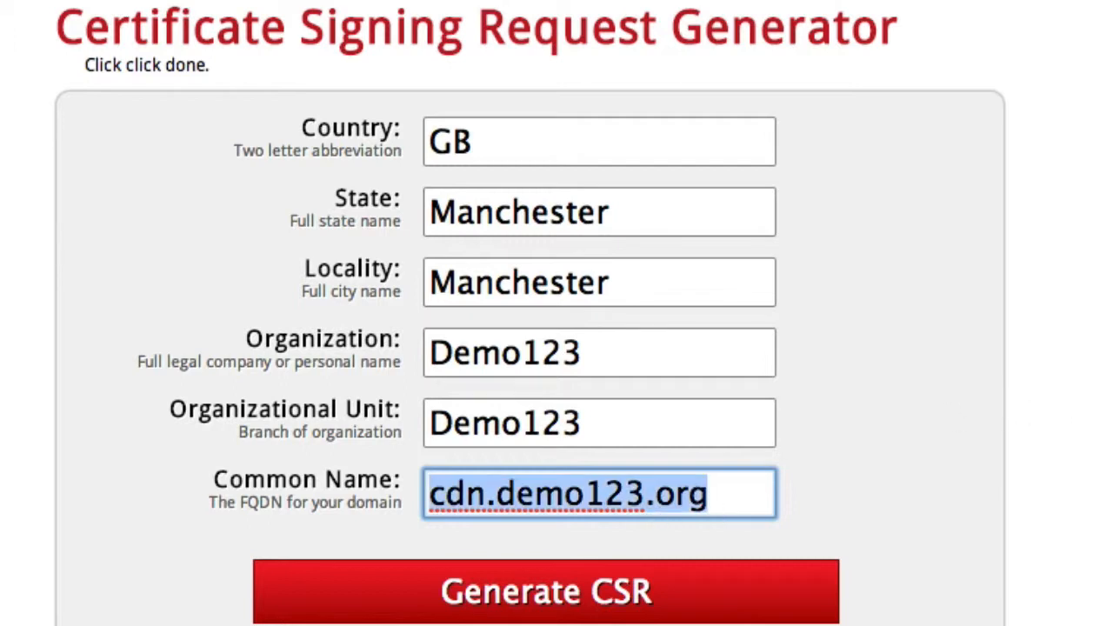
mouse_move(705, 612)
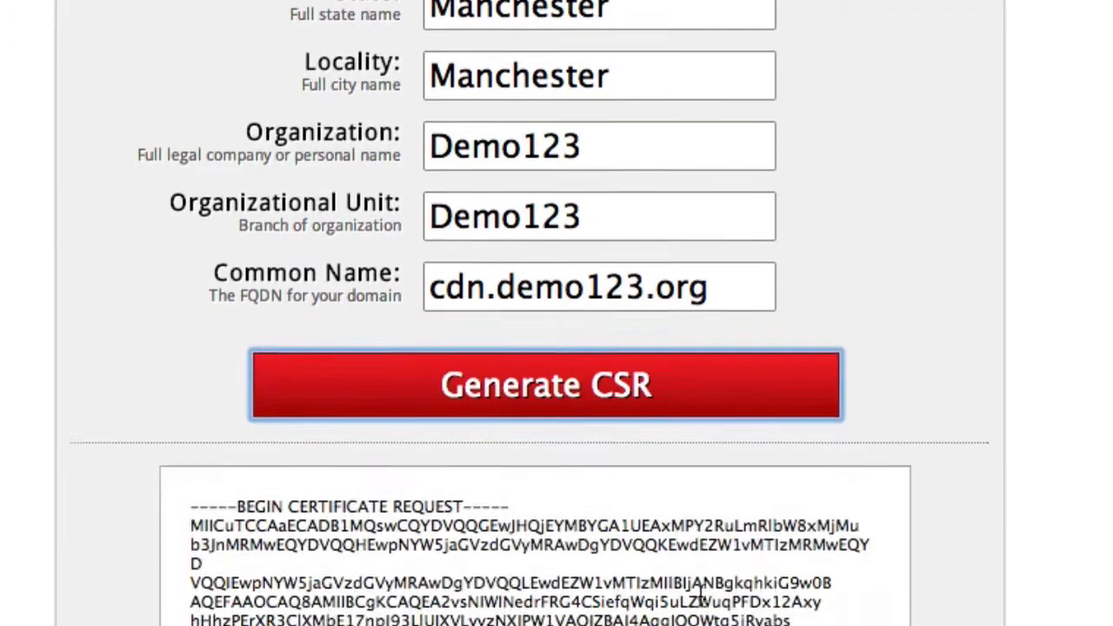
Scroll to the generated CSR before returning to the Namecheap certificate order form.
scroll("down", 3)
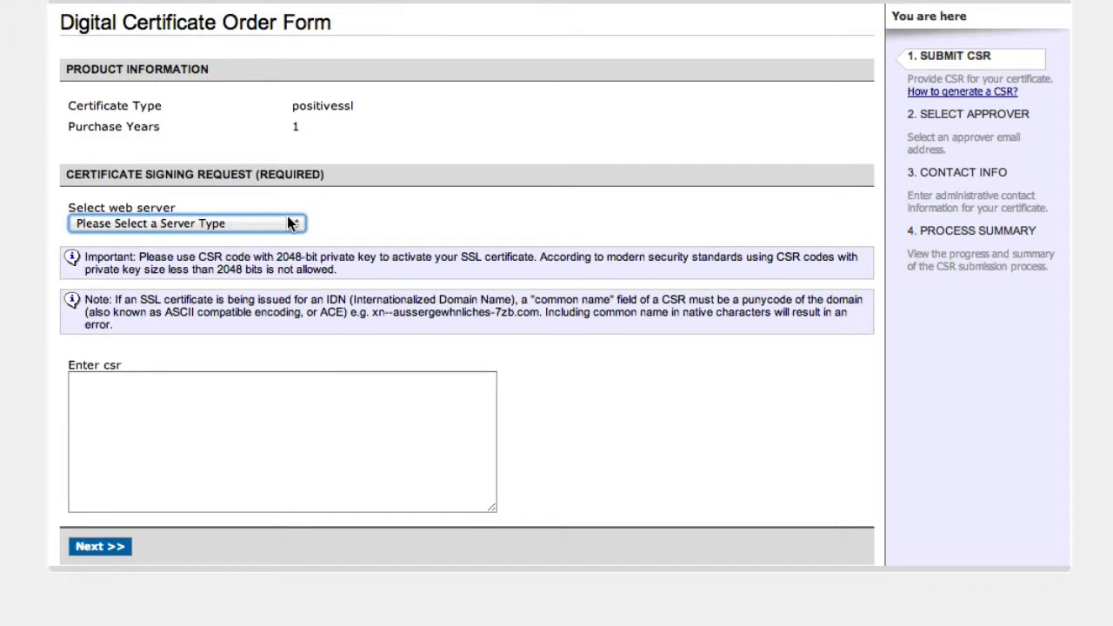
Choose the web server type on the PositiveSSL order form.
left_click(188, 222)
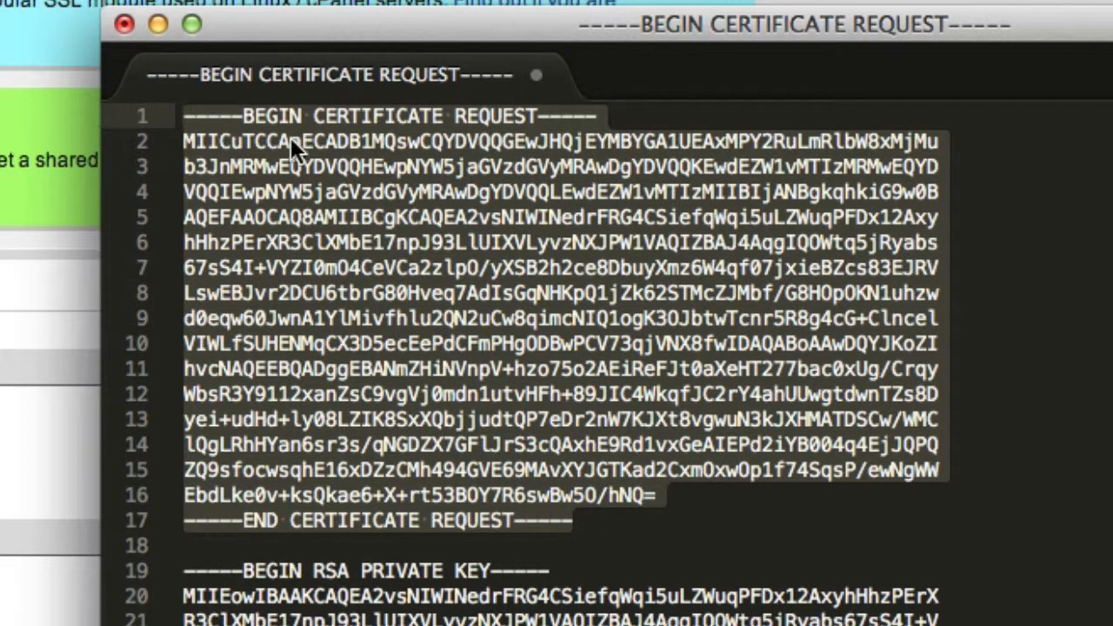
Copy the BEGIN/END CERTIFICATE REQUEST block from the Sublime Text file.
right_click(295, 142)
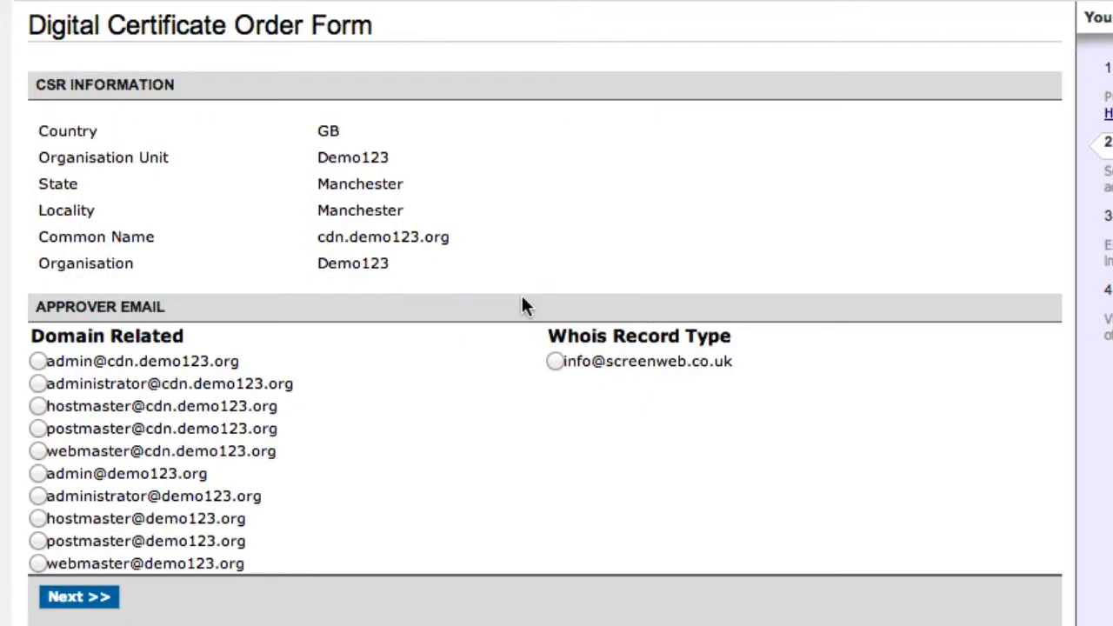
mouse_move(744, 257)
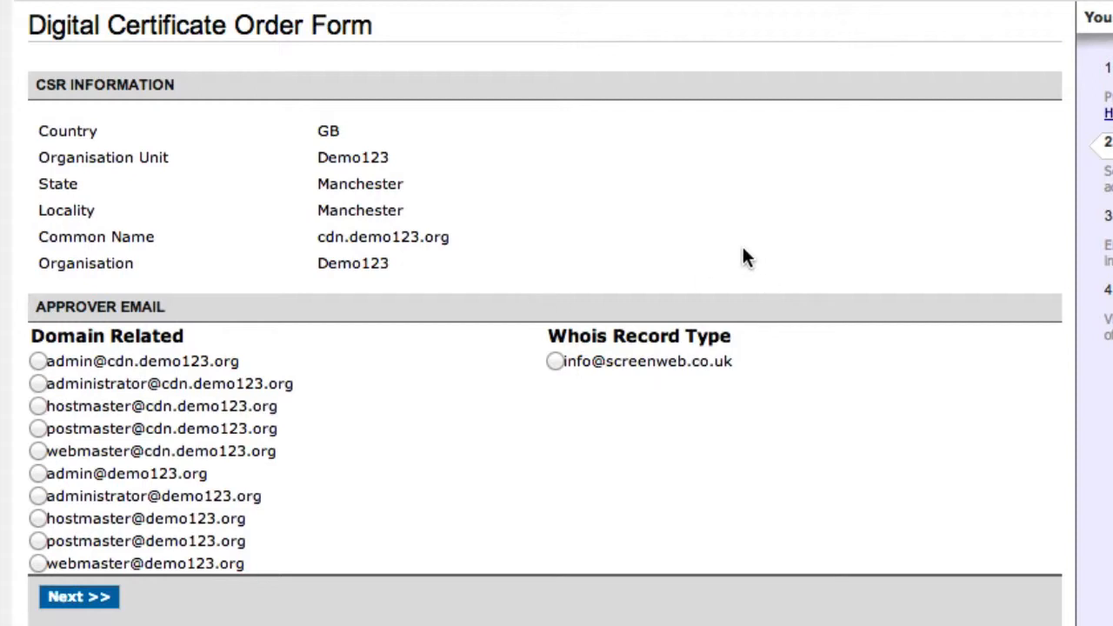
mouse_move(84, 480)
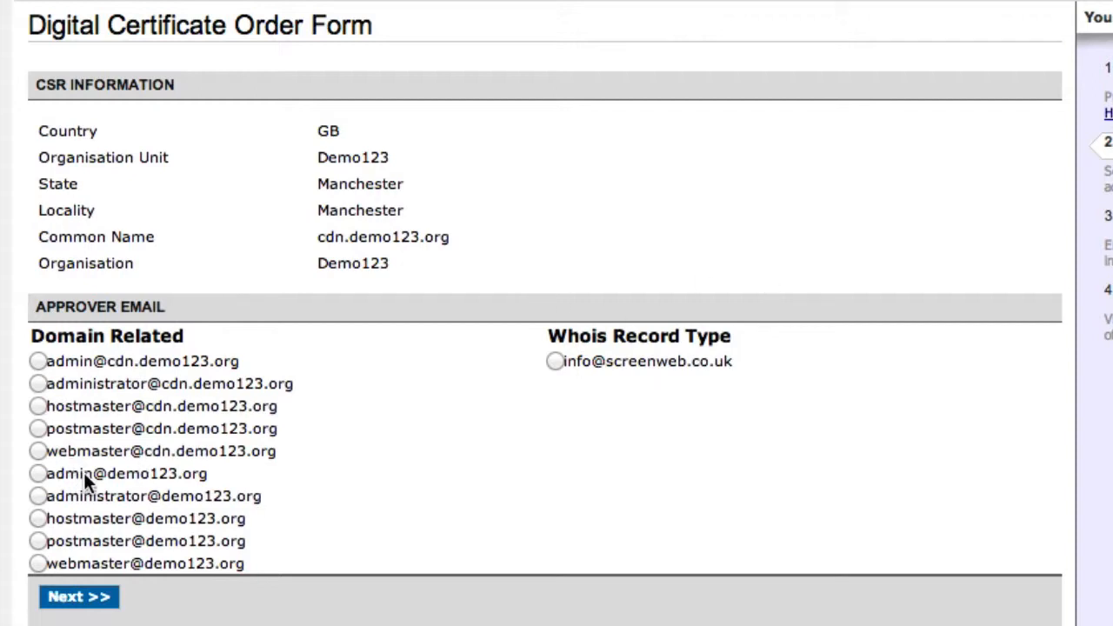
left_click(36, 473)
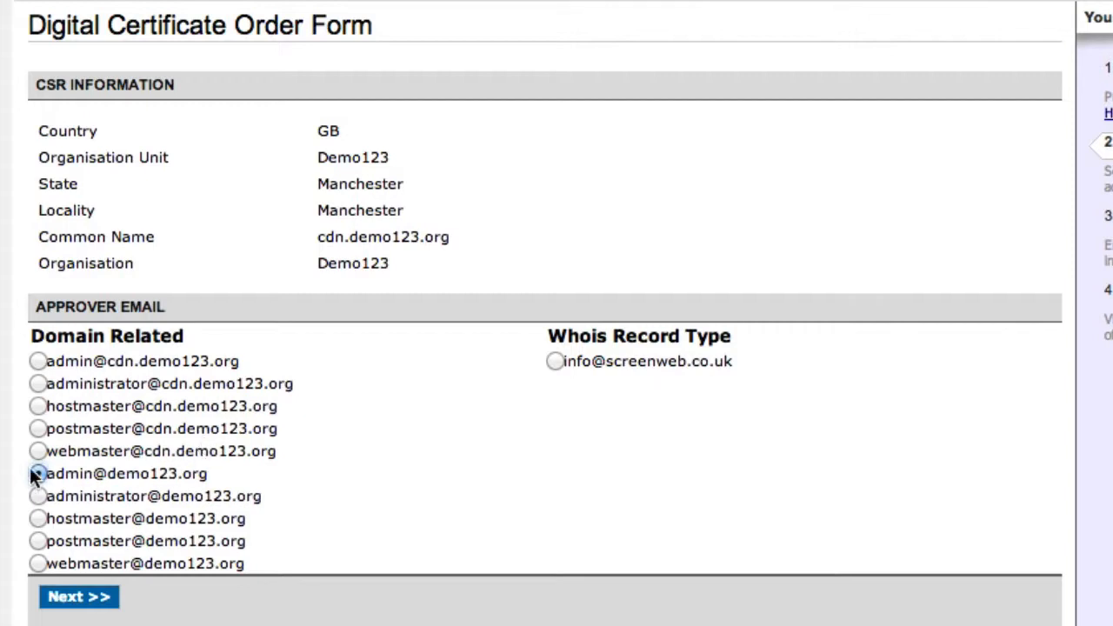
left_click(38, 475)
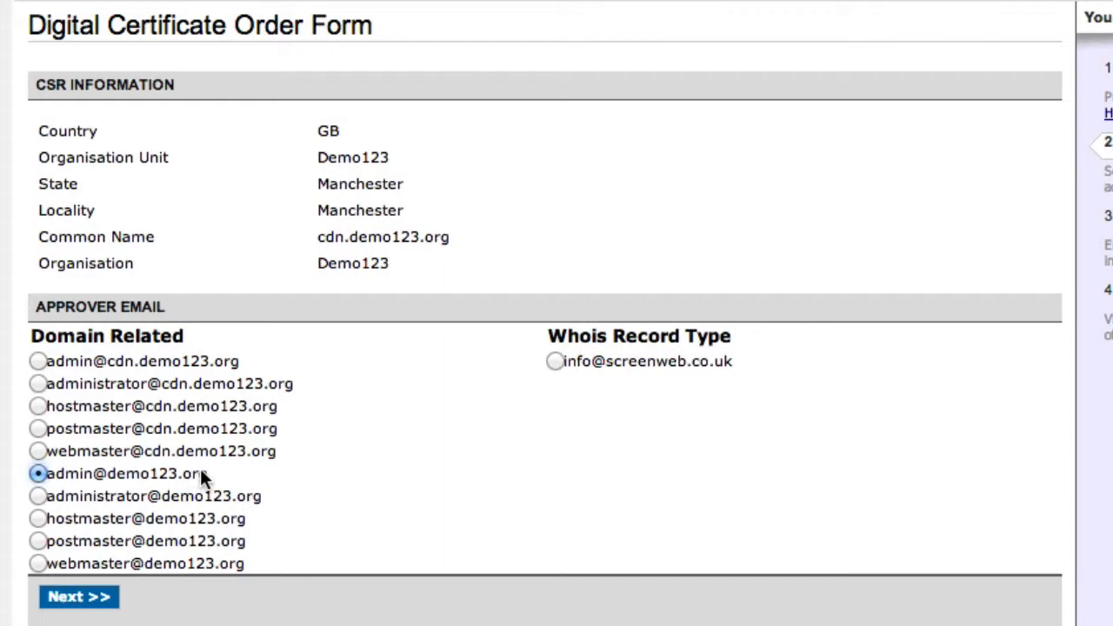
mouse_move(195, 571)
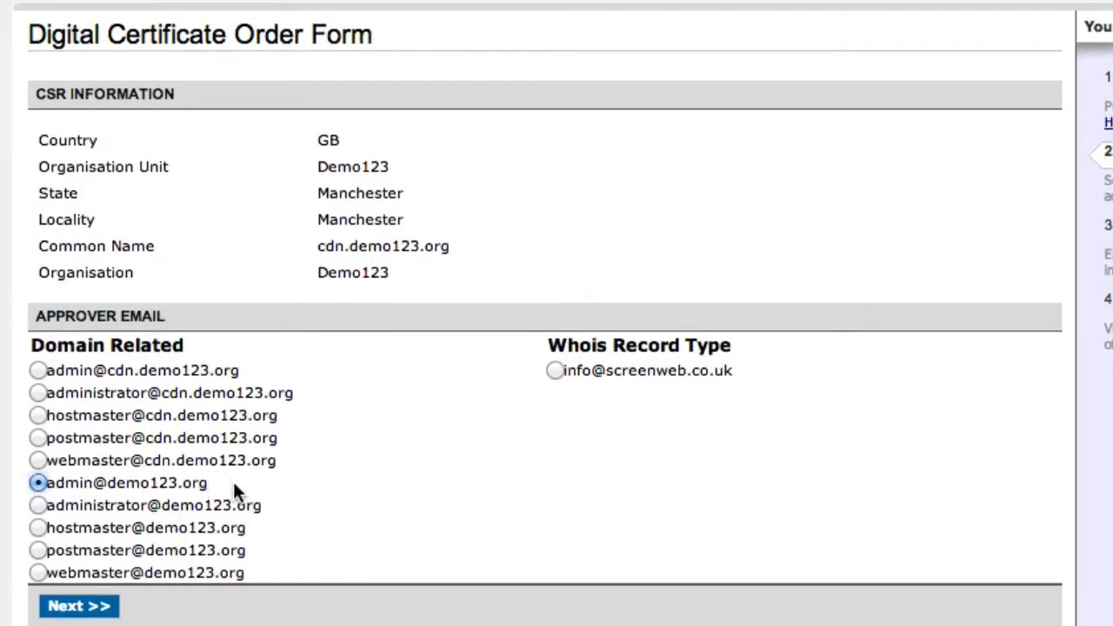
mouse_move(222, 504)
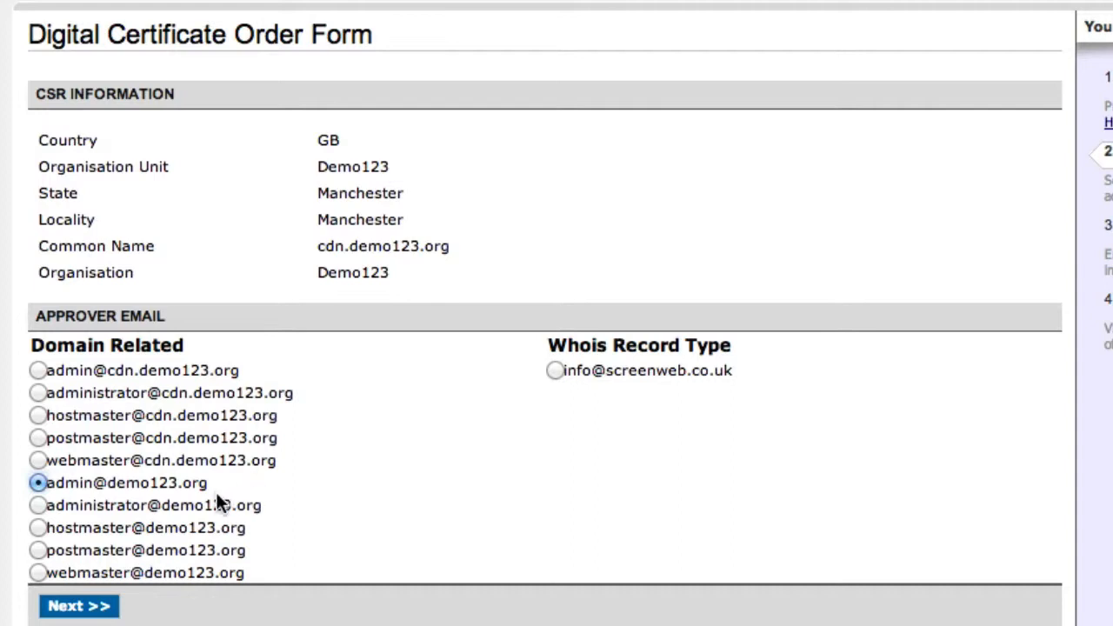
mouse_move(71, 585)
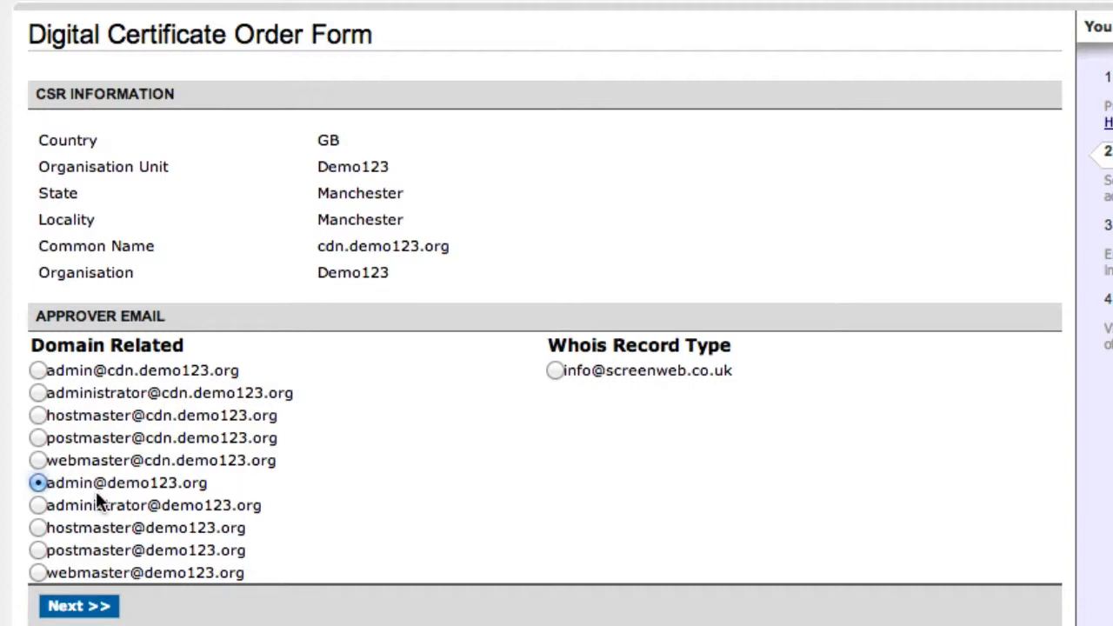
mouse_move(147, 579)
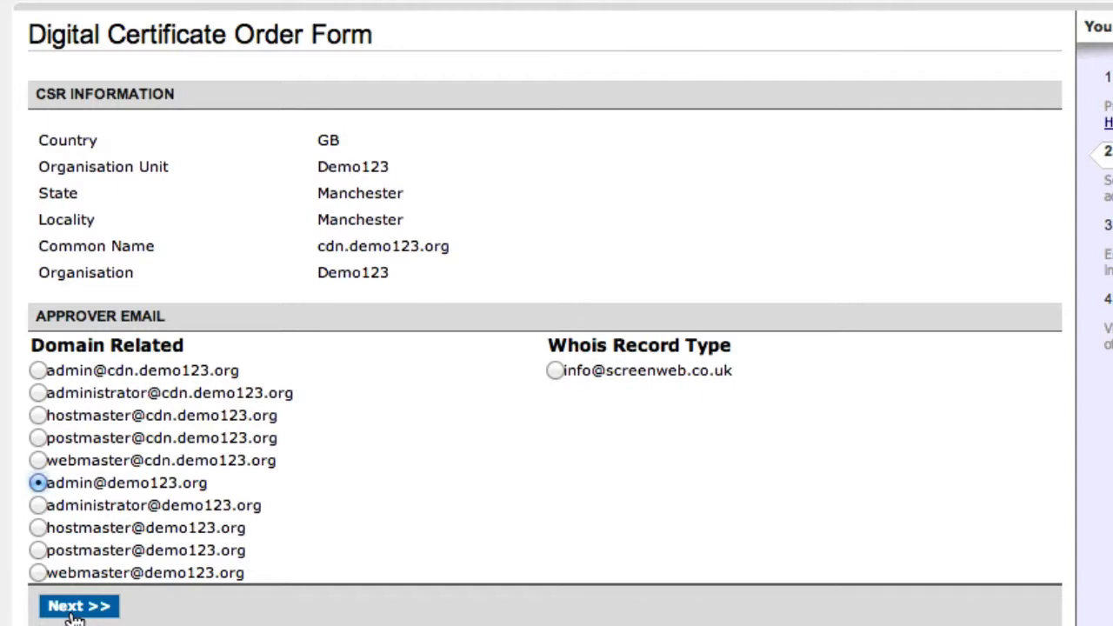
left_click(76, 607)
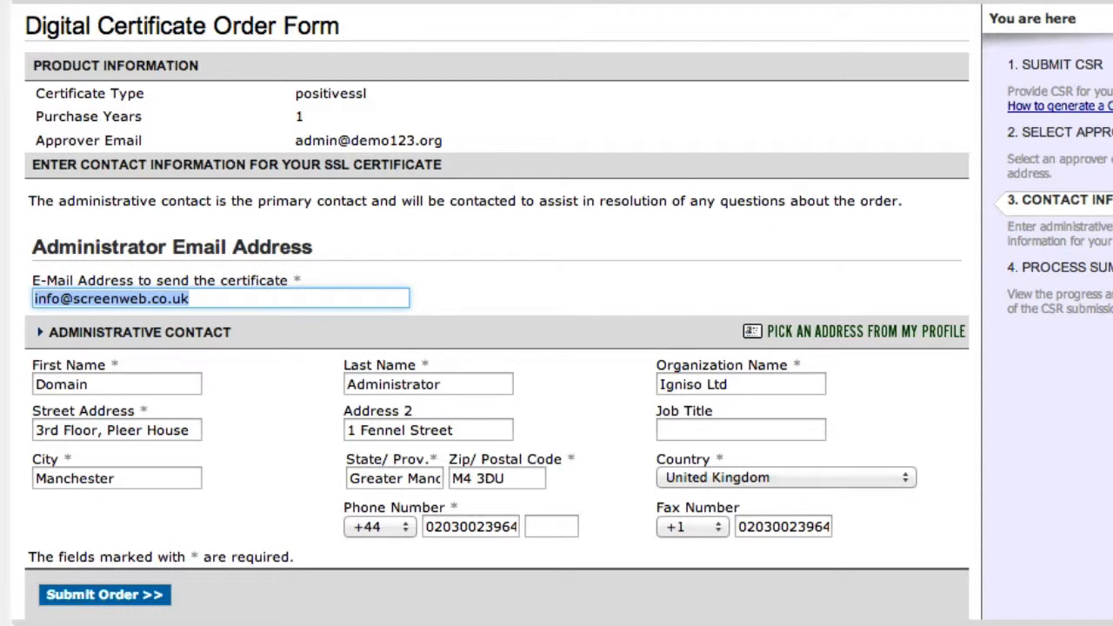
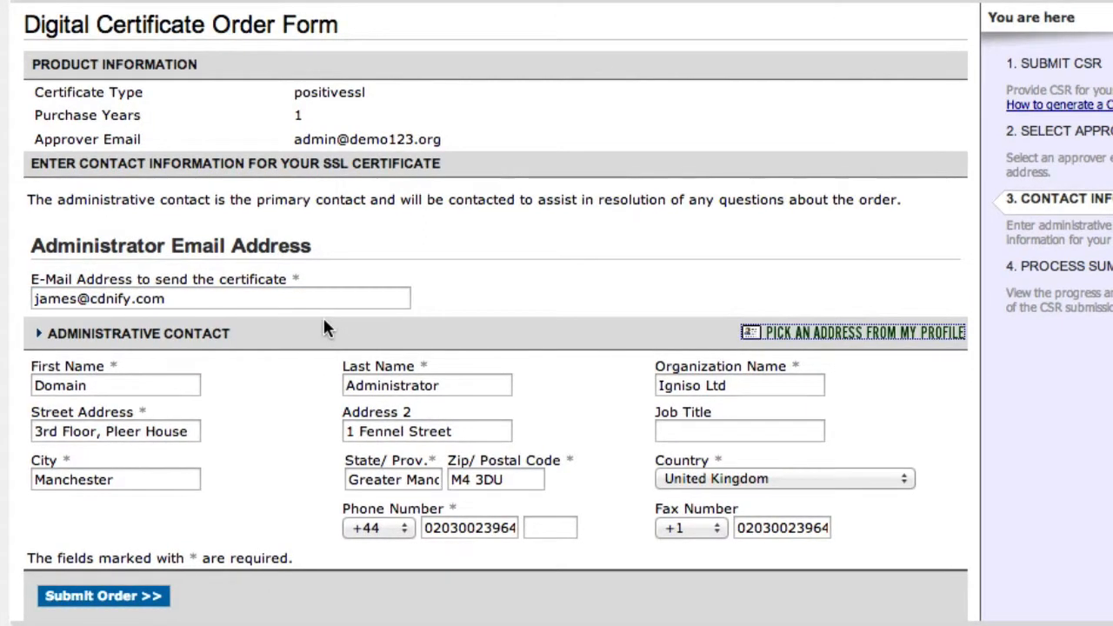
Change the email address the certificate is sent to and submit the order.
left_click(100, 595)
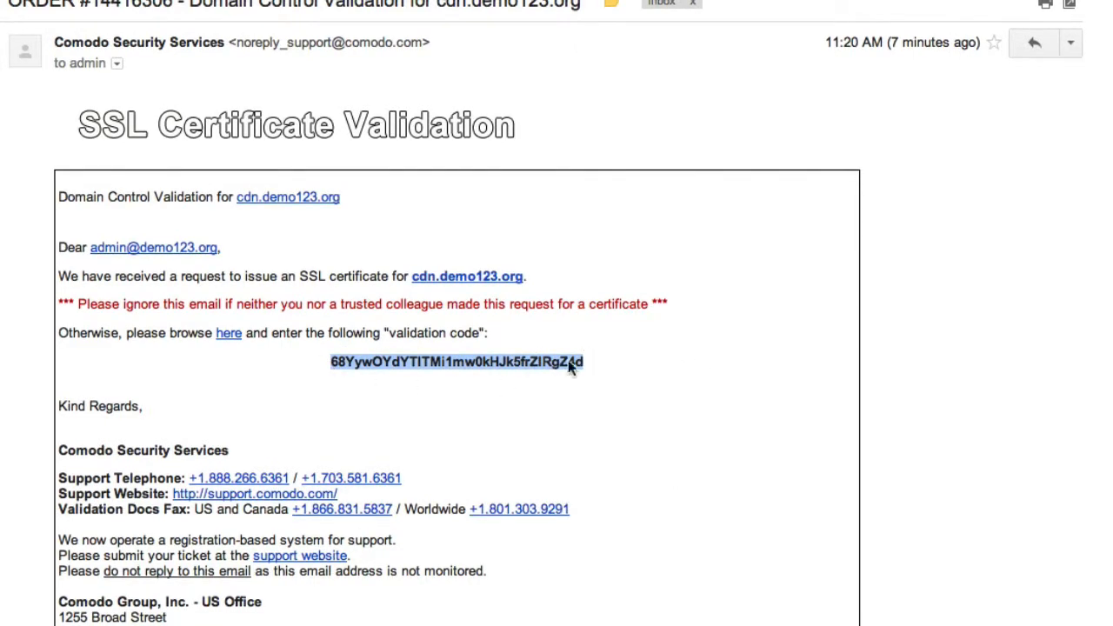
mouse_move(228, 338)
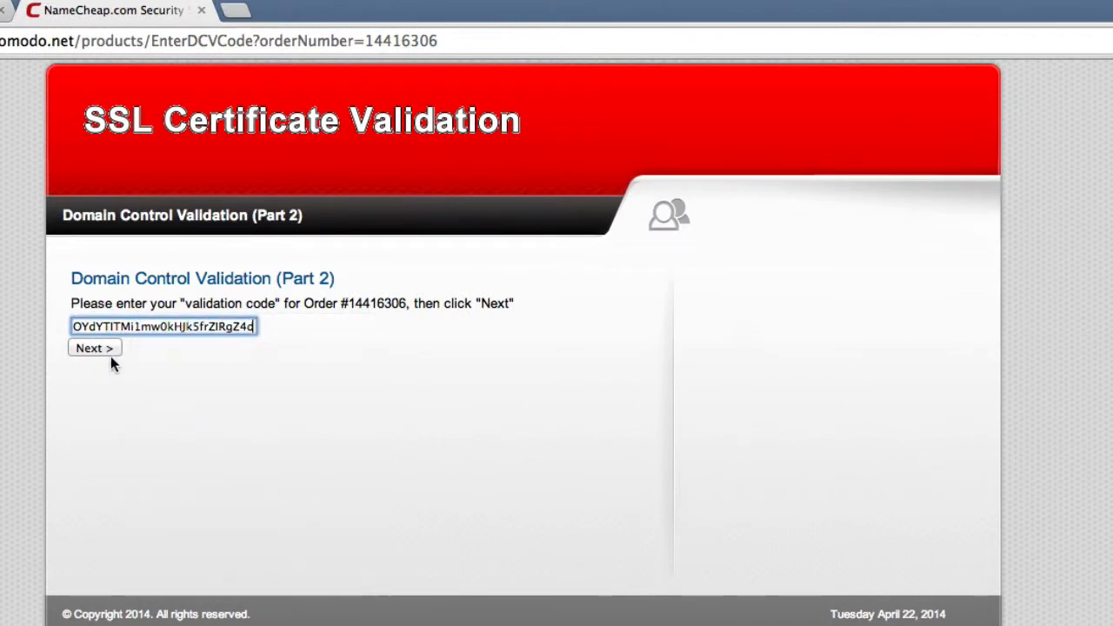
Submit the pasted domain control validation code to Comodo.
left_click(69, 348)
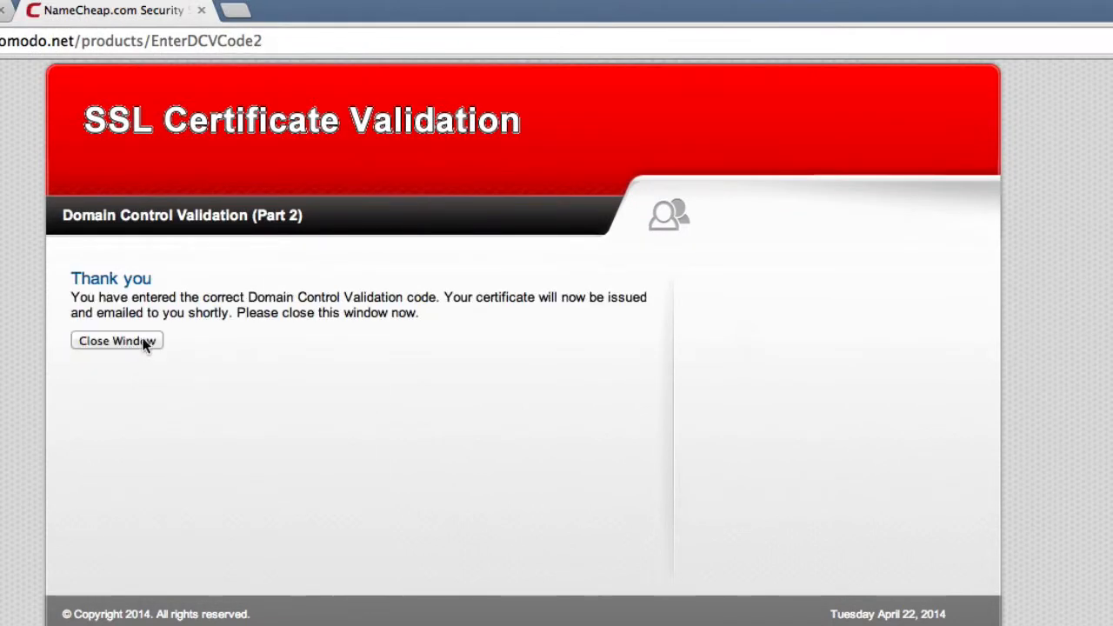
mouse_move(132, 328)
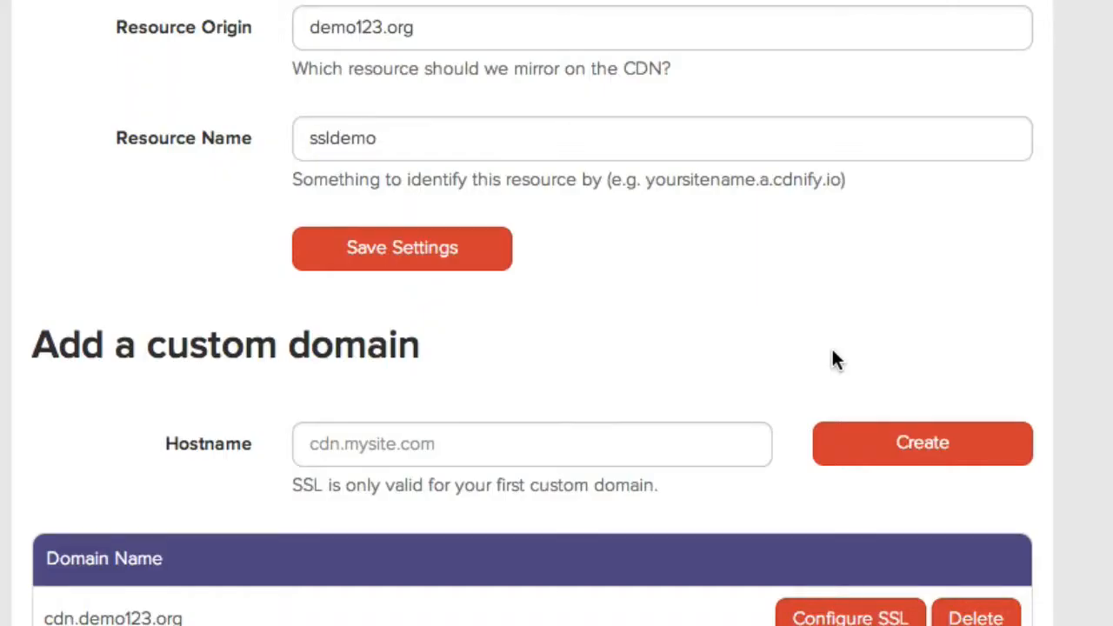
Start SSL setup for cdn.demo123.org from the resource settings.
scroll("down", 3)
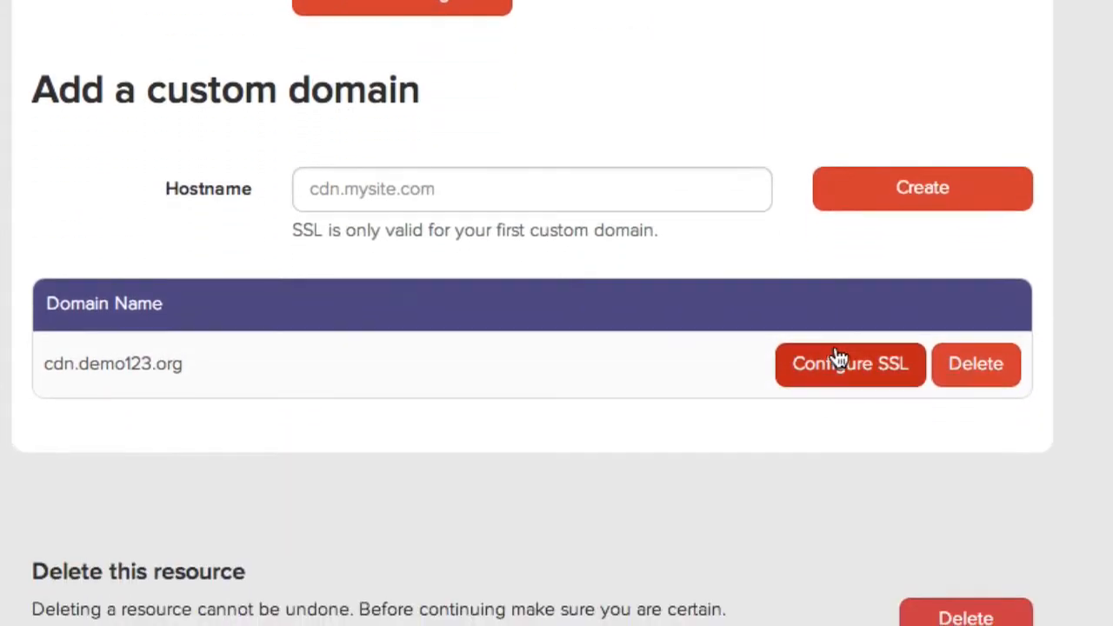
mouse_move(842, 382)
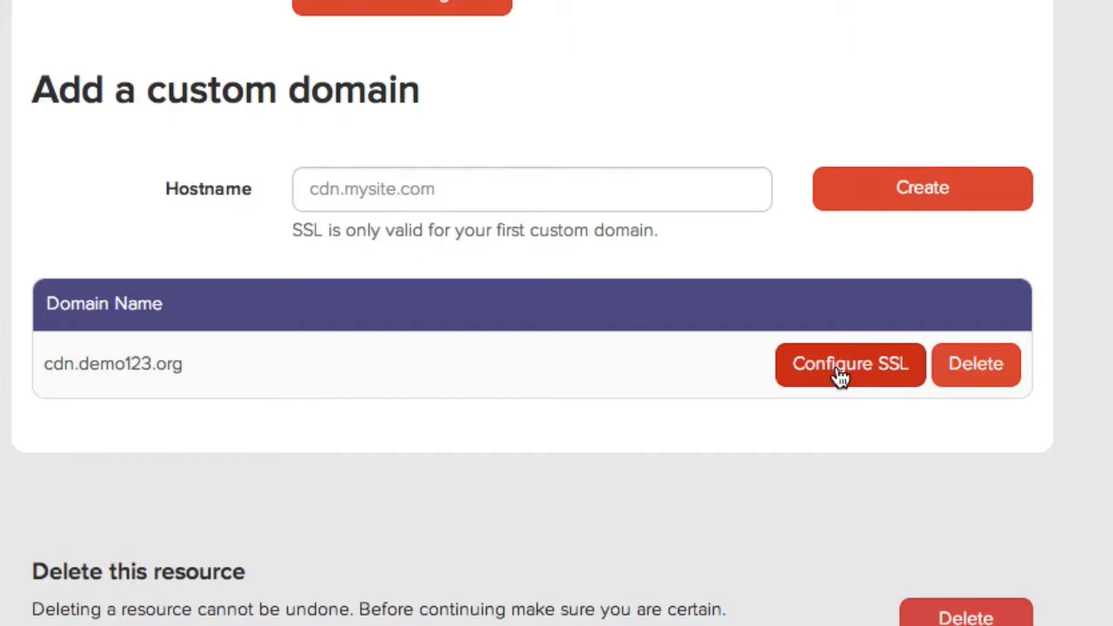
left_click(845, 363)
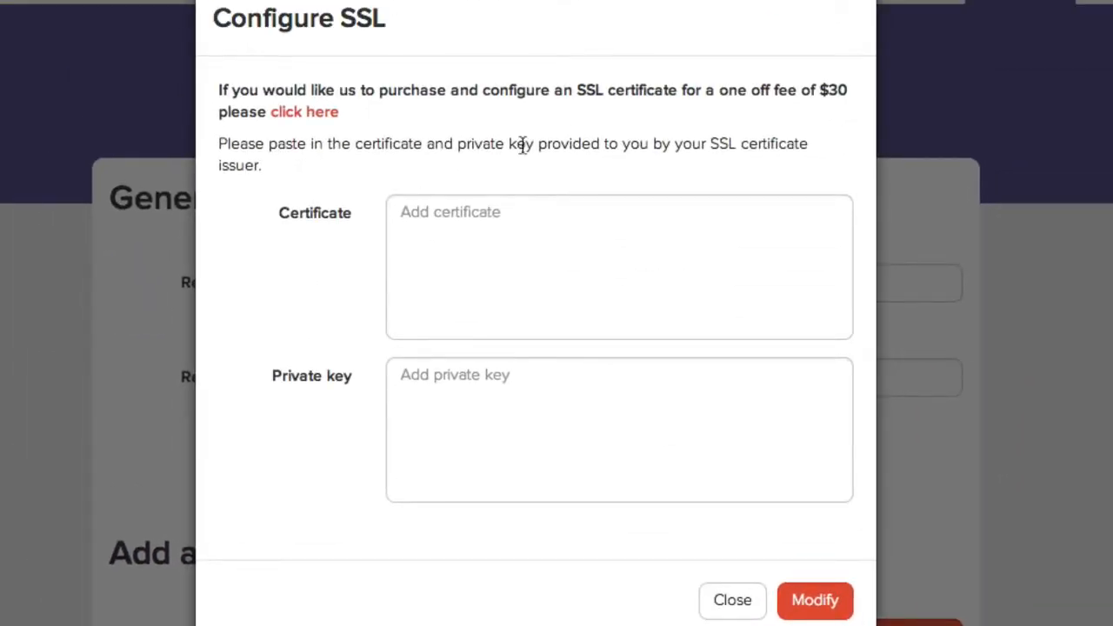
mouse_move(546, 251)
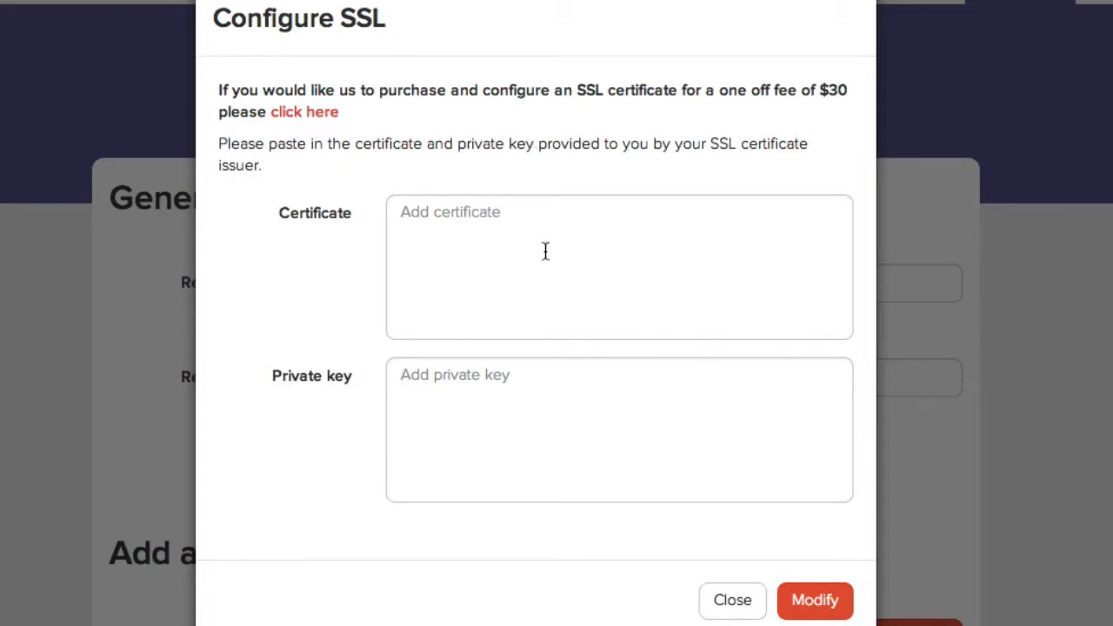
mouse_move(427, 219)
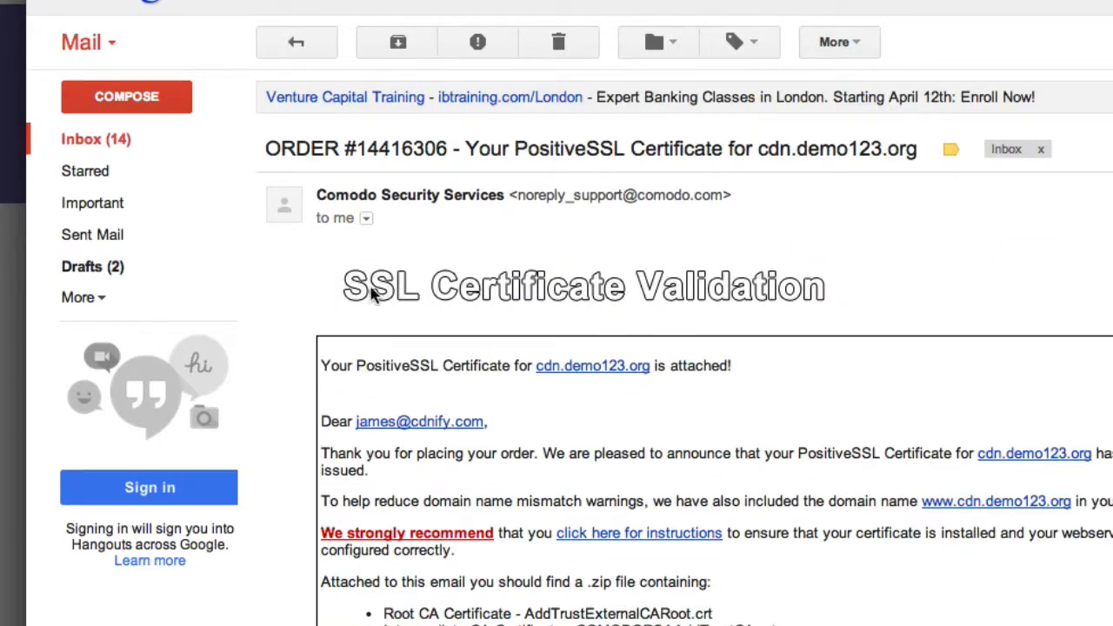
mouse_move(816, 303)
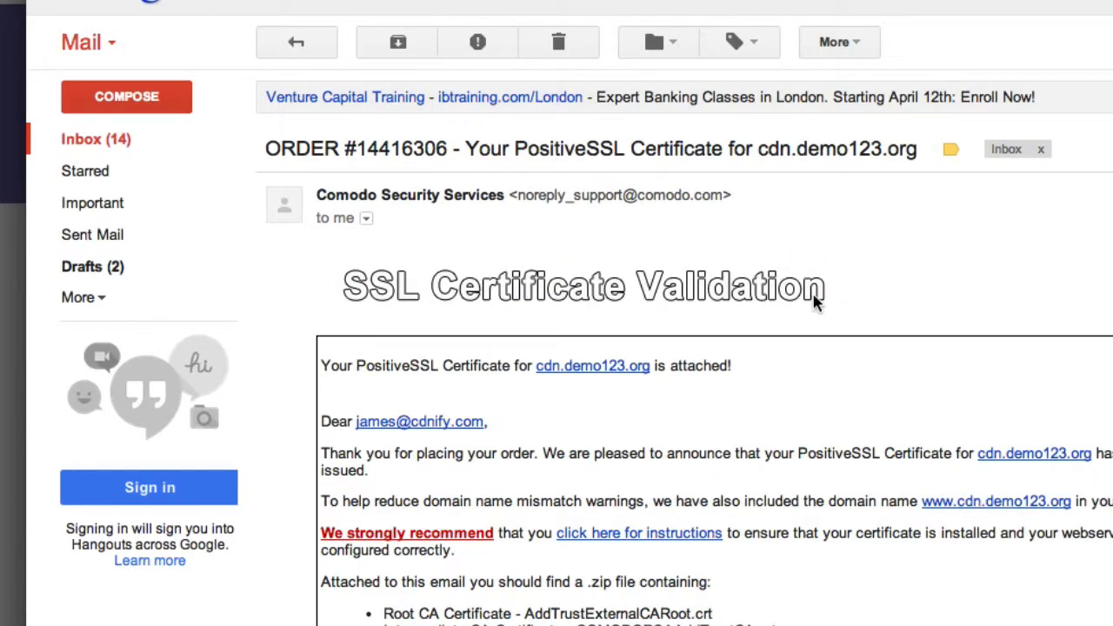
scroll("down", 3)
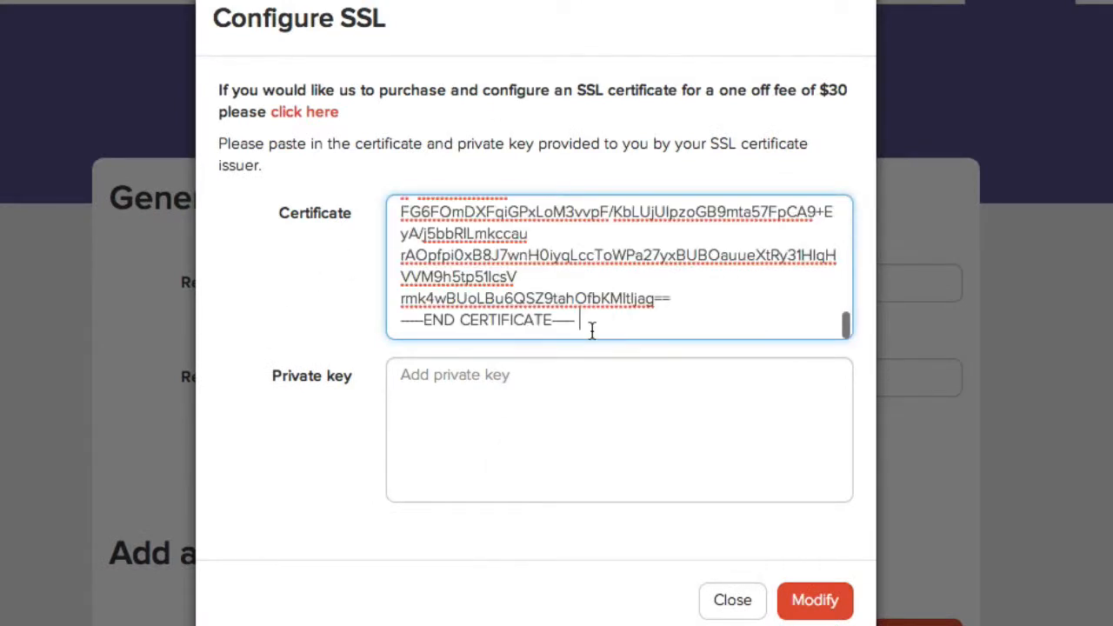
Fill the Certificate field with the pasted PositiveSSL certificate text, leaving the private key flagged as required.
left_click(814, 600)
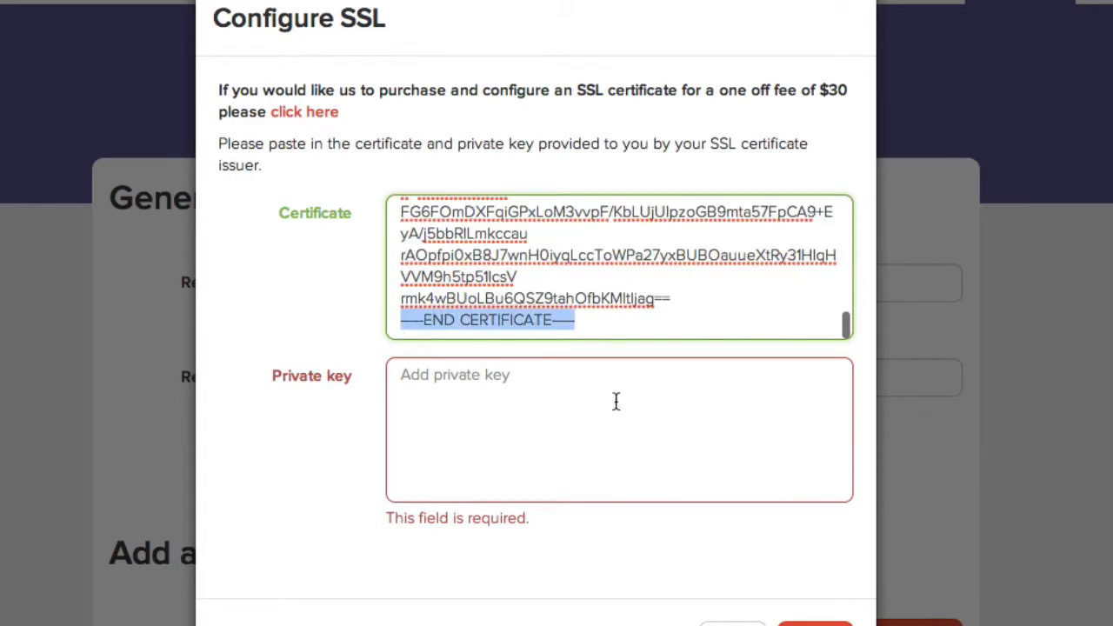
left_click(758, 299)
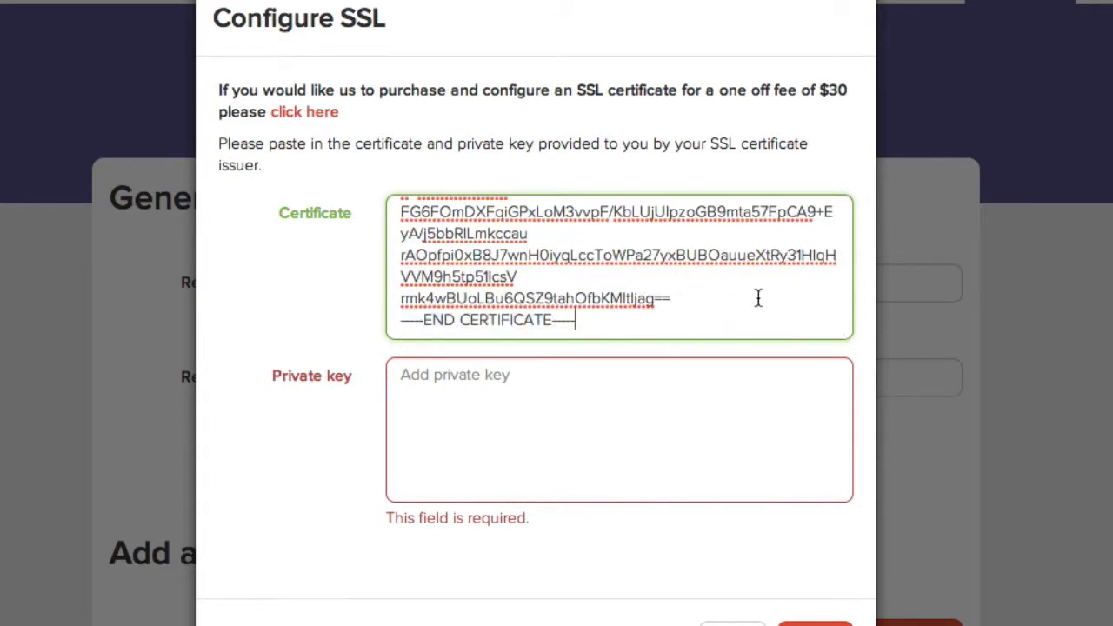
mouse_move(755, 452)
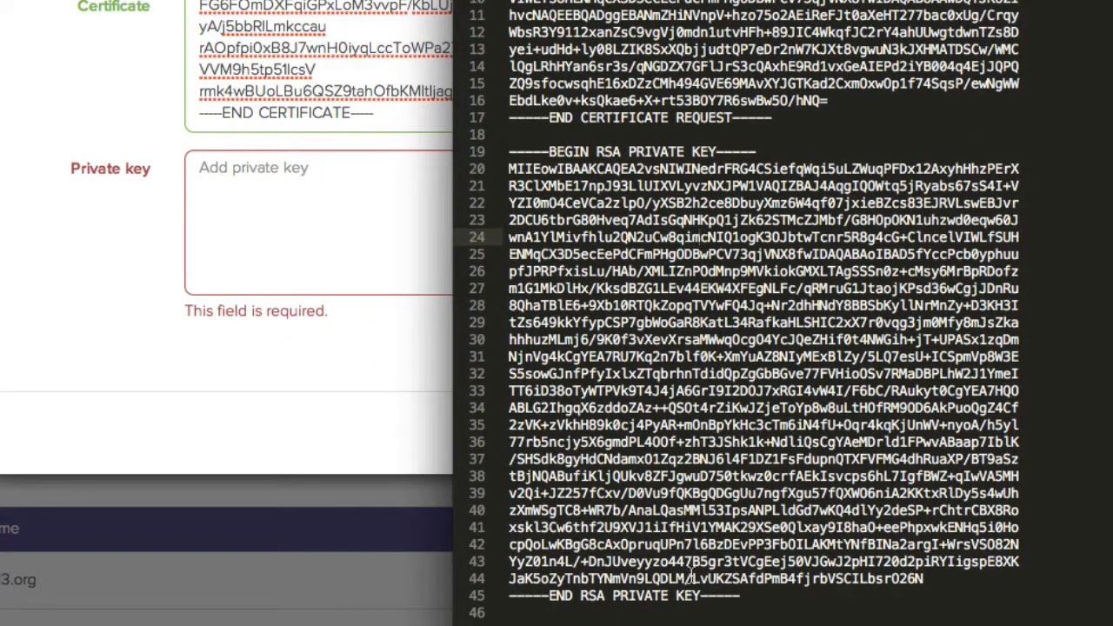
Select the full BEGIN/END RSA PRIVATE KEY block and copy it.
left_click_drag(508, 339, 739, 577)
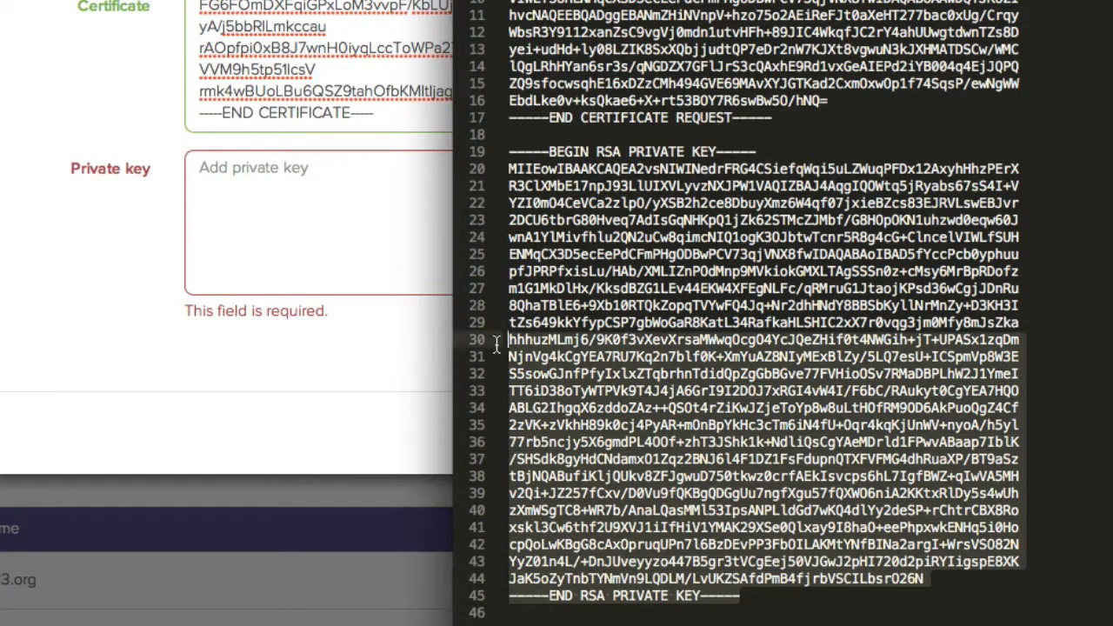
right_click(575, 178)
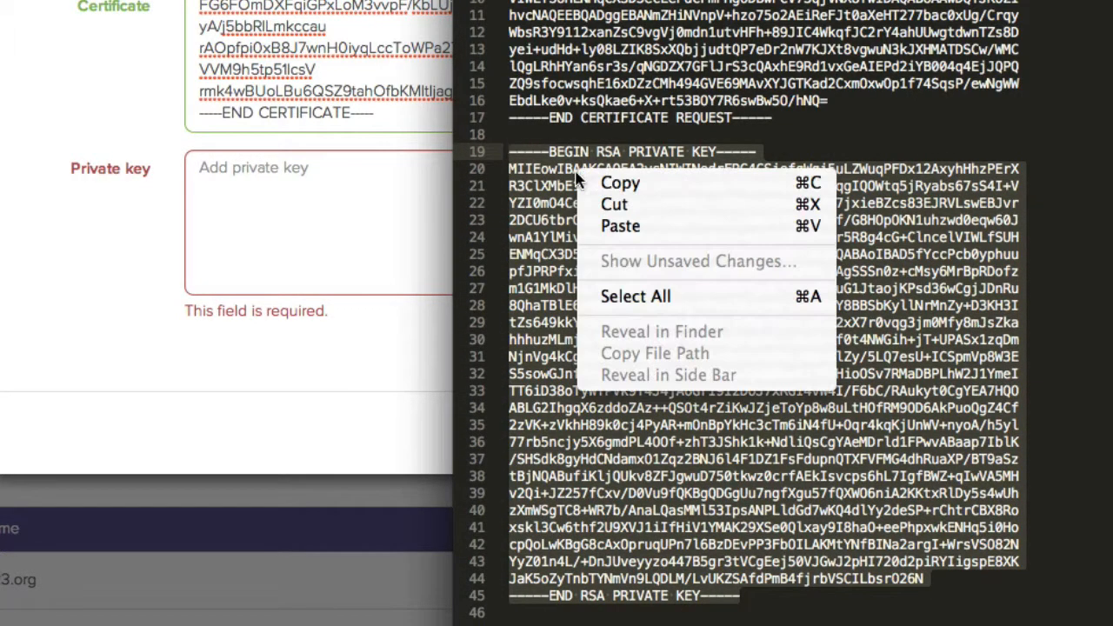
mouse_move(647, 184)
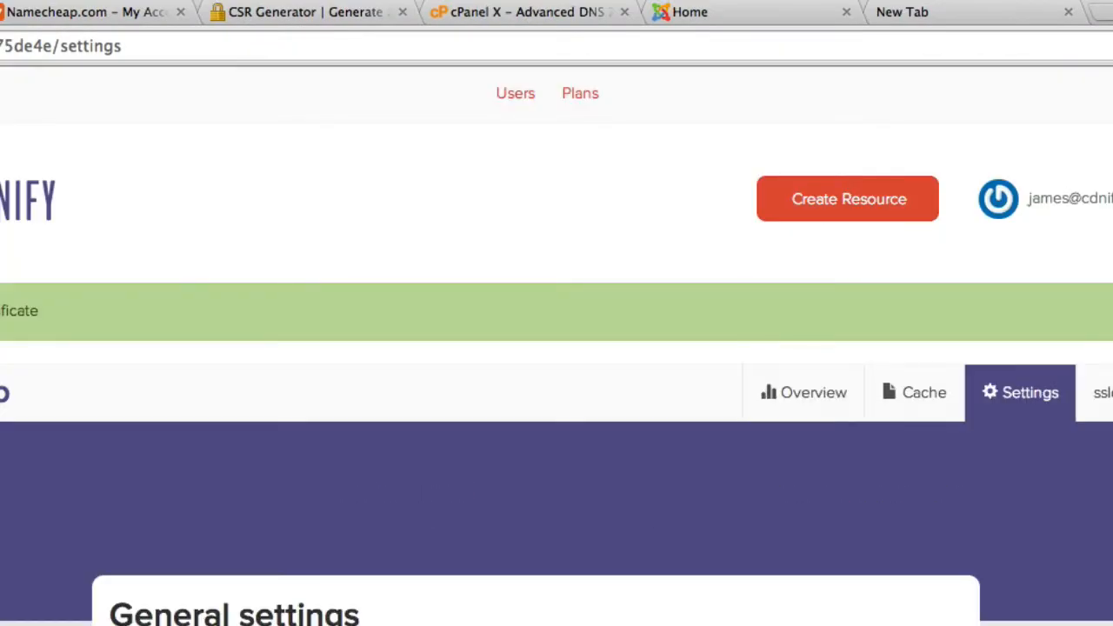
Scroll down the SSL form toward the Private key box and Modify button.
scroll("down", 3)
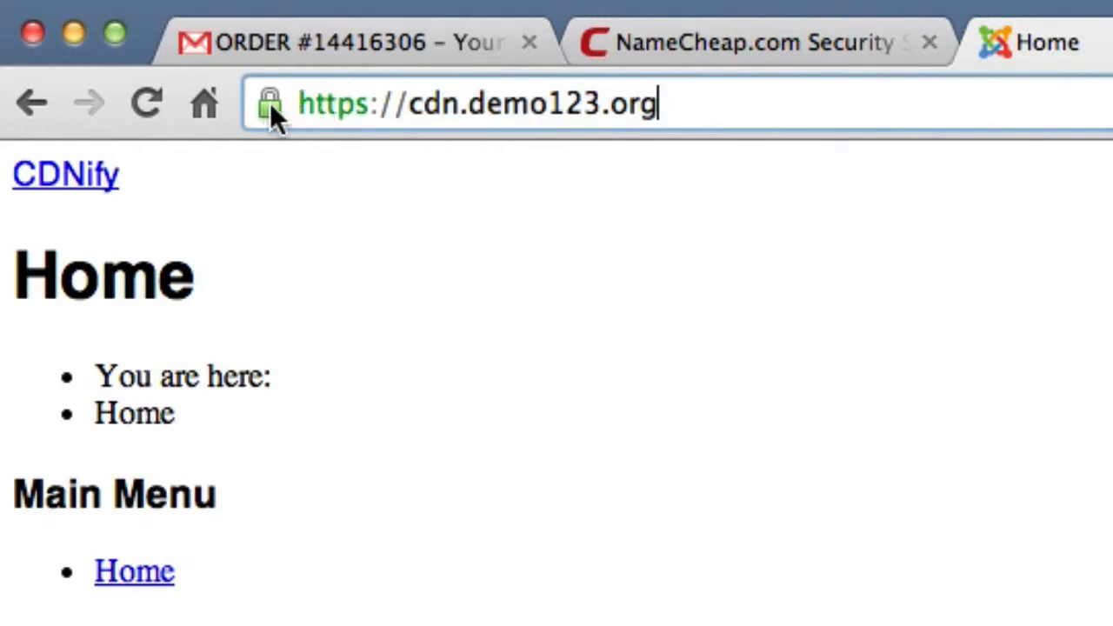
mouse_move(372, 102)
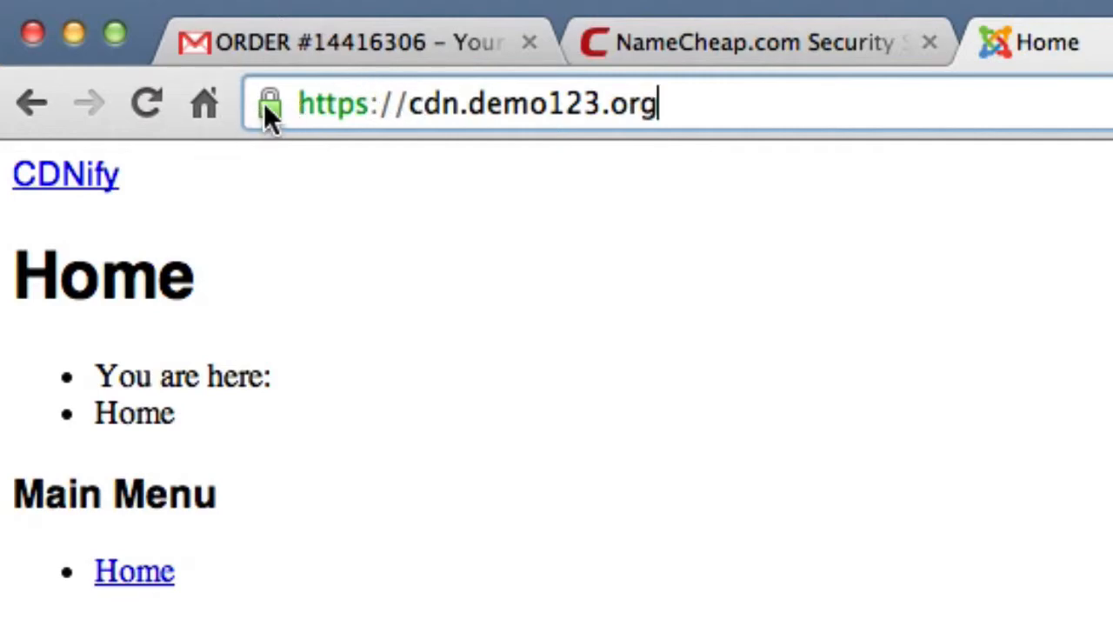
Show cdn.demo123.org's padlock security details and bring up its Certificate Information.
left_click(272, 103)
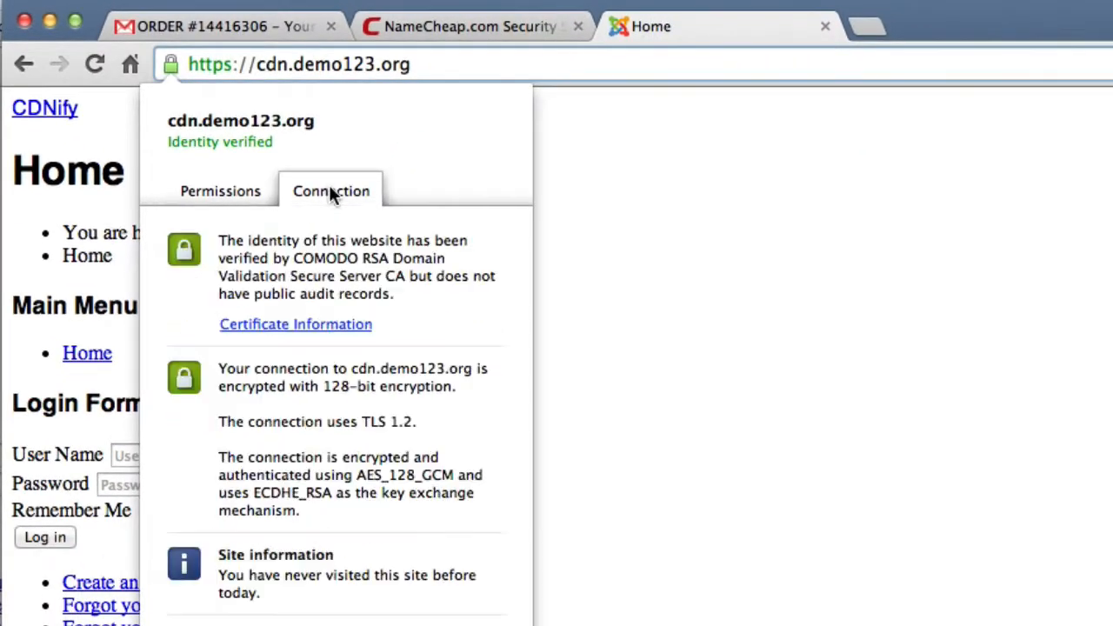
mouse_move(191, 375)
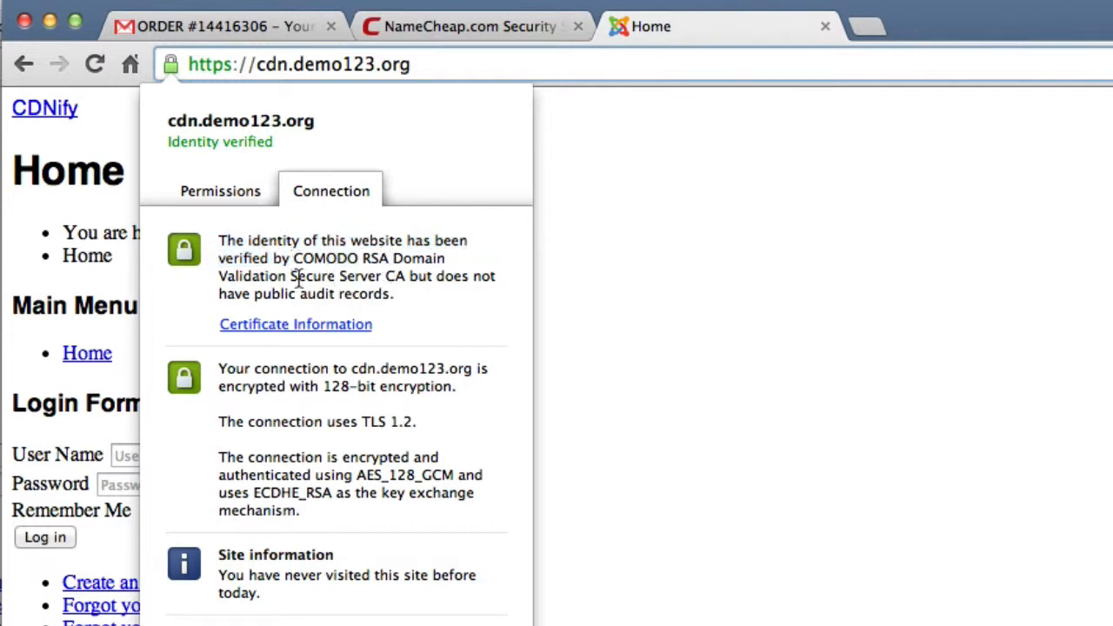
left_click(296, 325)
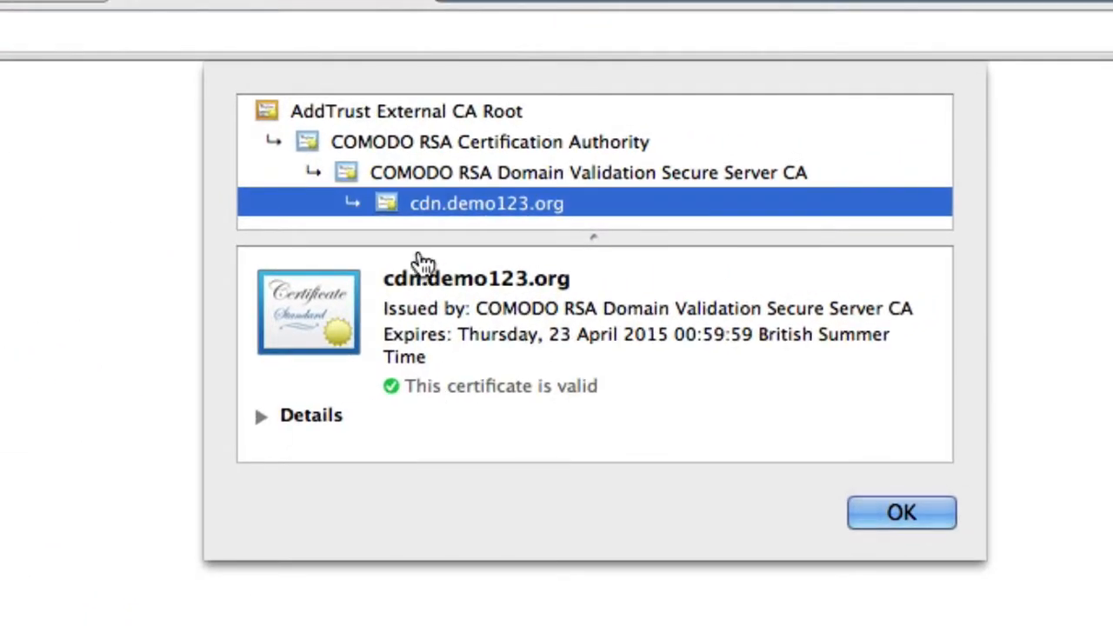
mouse_move(462, 364)
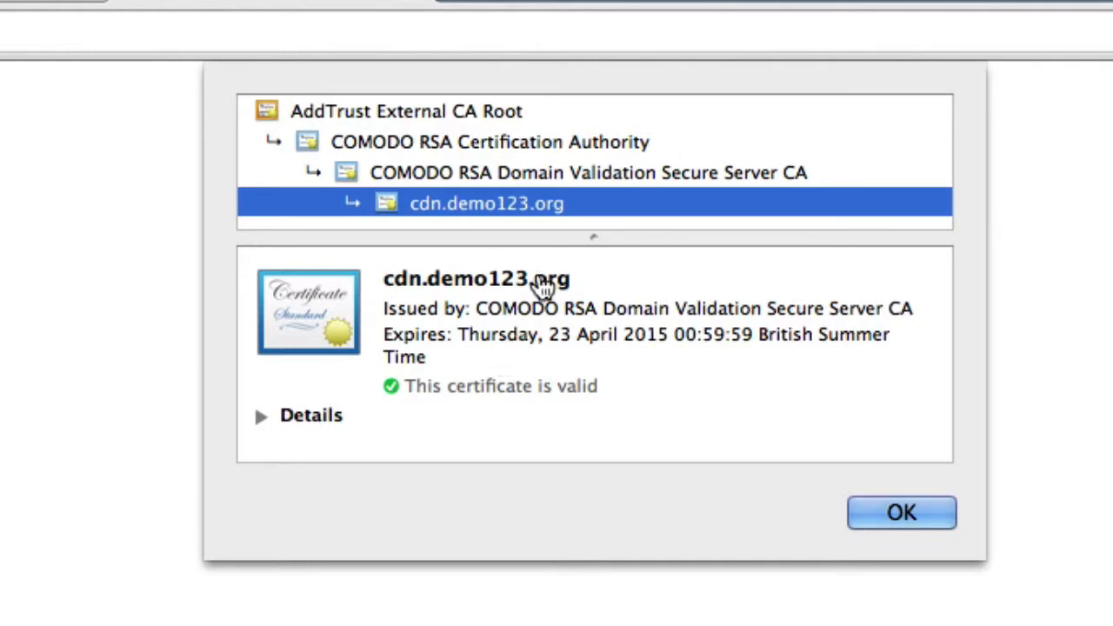
mouse_move(647, 355)
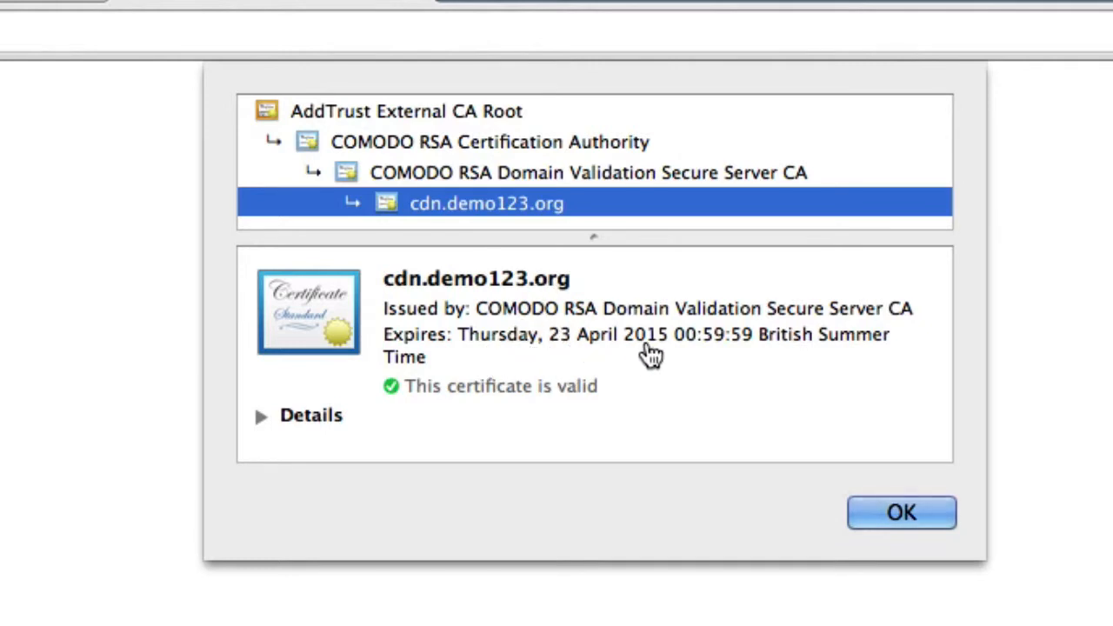
mouse_move(542, 320)
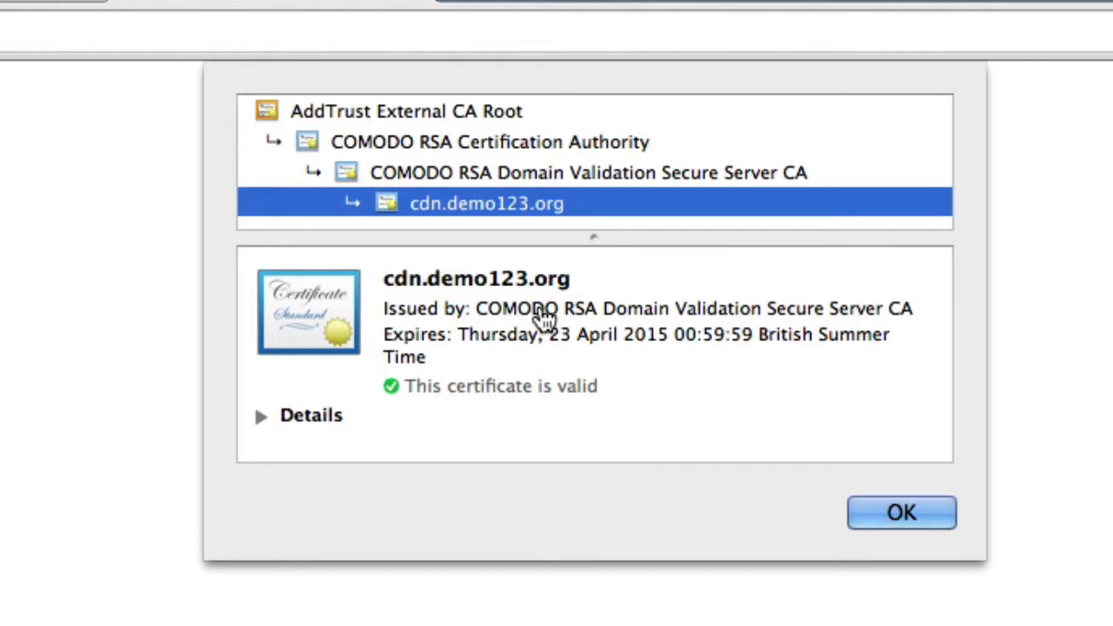
mouse_move(436, 299)
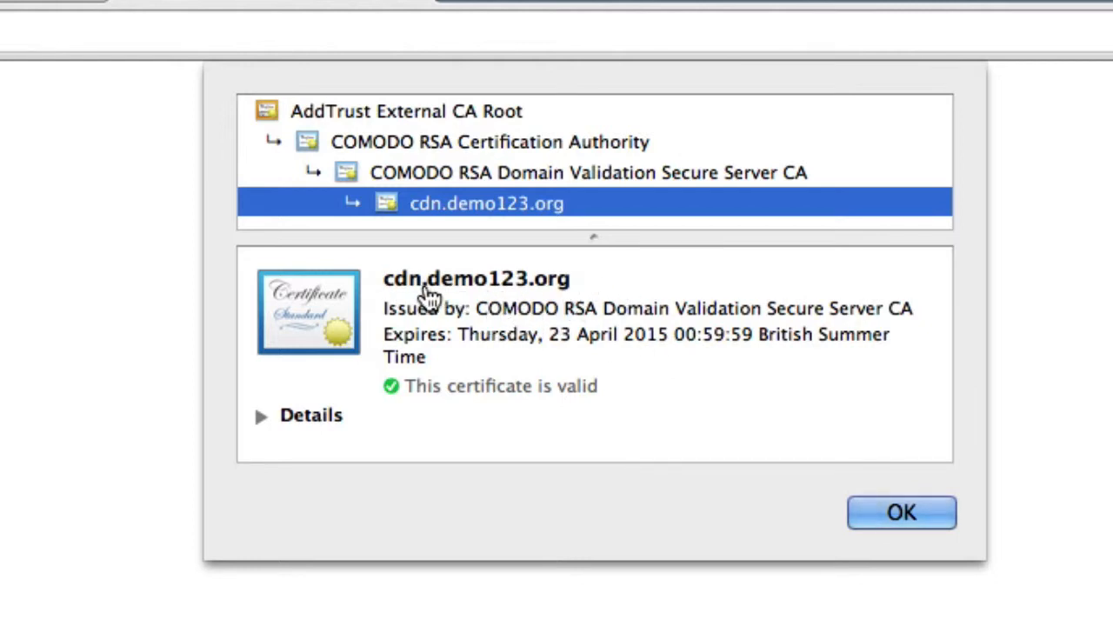
mouse_move(838, 382)
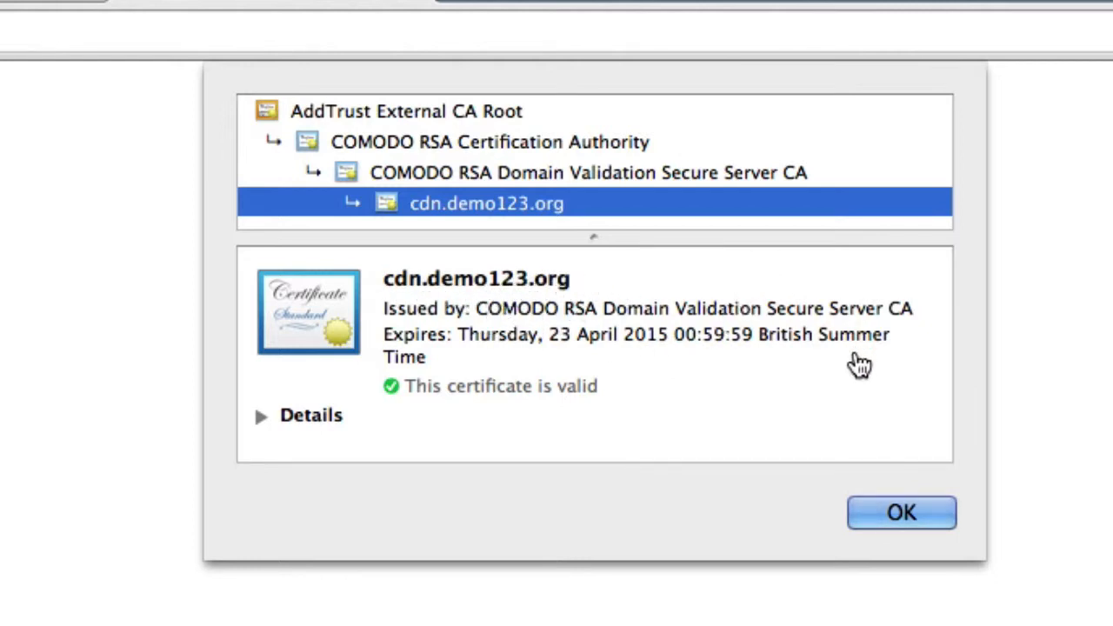